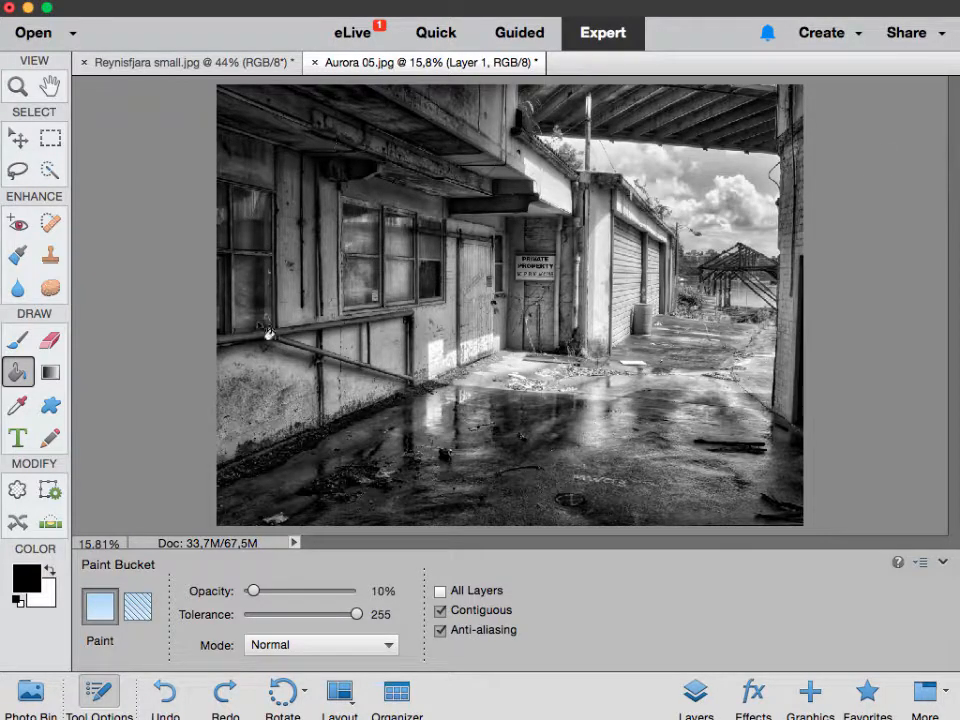
- Set the foreground paint colour to a warm orange shade in the Color Picker
{"action": "left_click", "coordinate": [16, 584]}
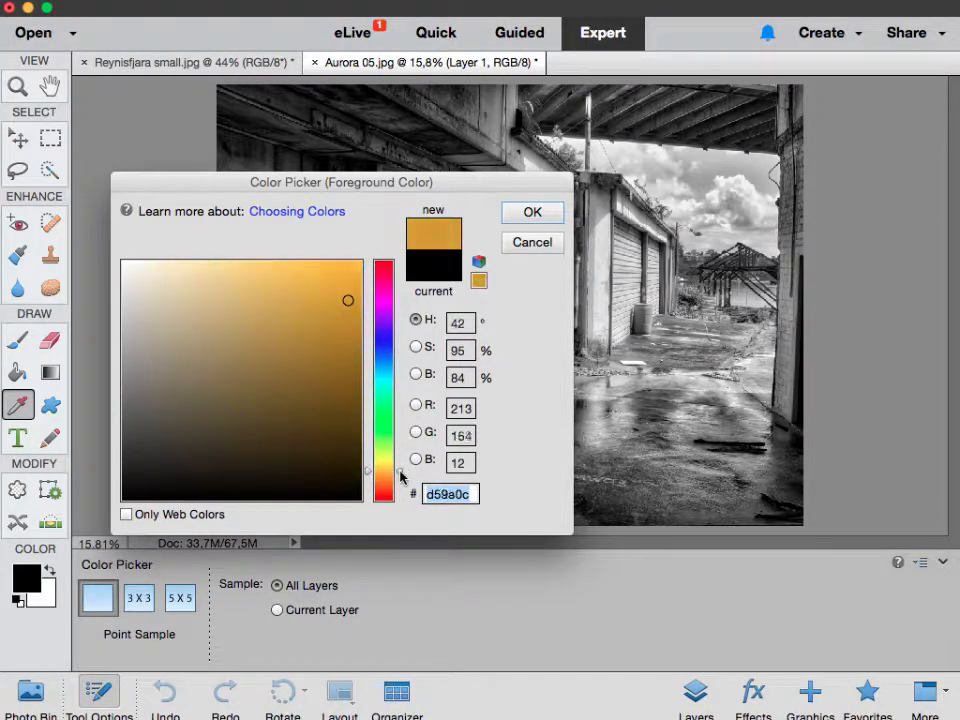
{"action": "left_click", "coordinate": [340, 296]}
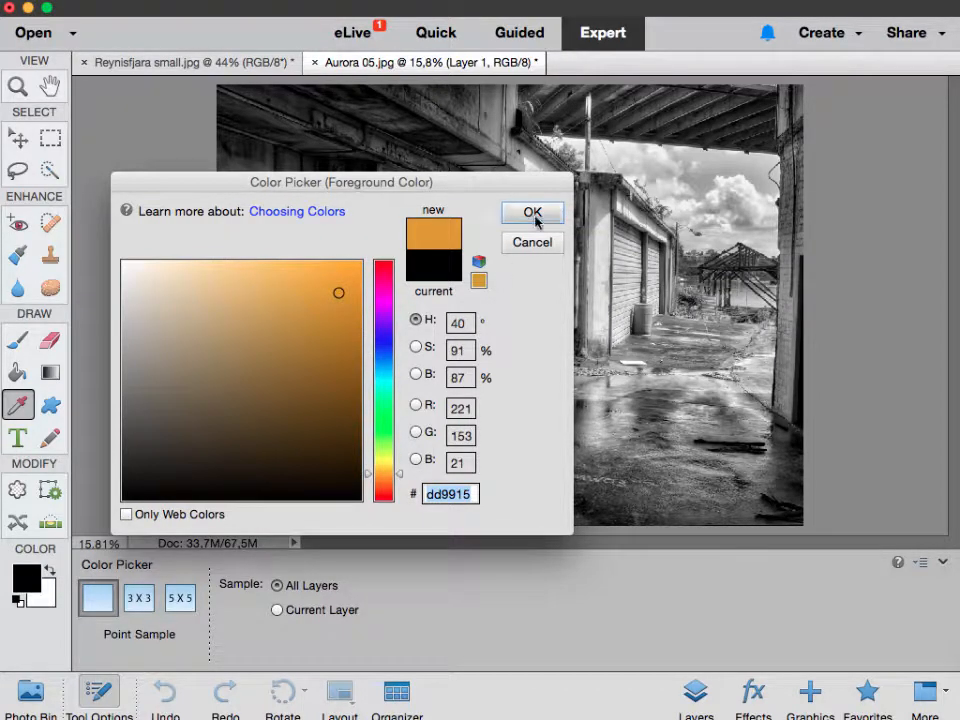
{"action": "left_click", "coordinate": [532, 212]}
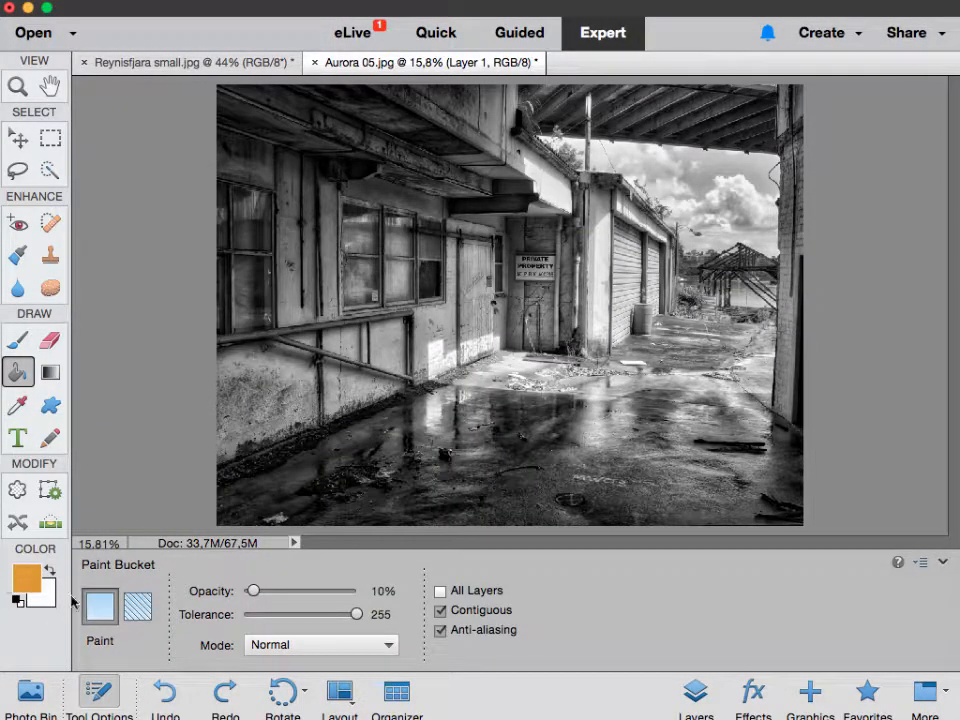
{"action": "mouse_move", "coordinate": [20, 604]}
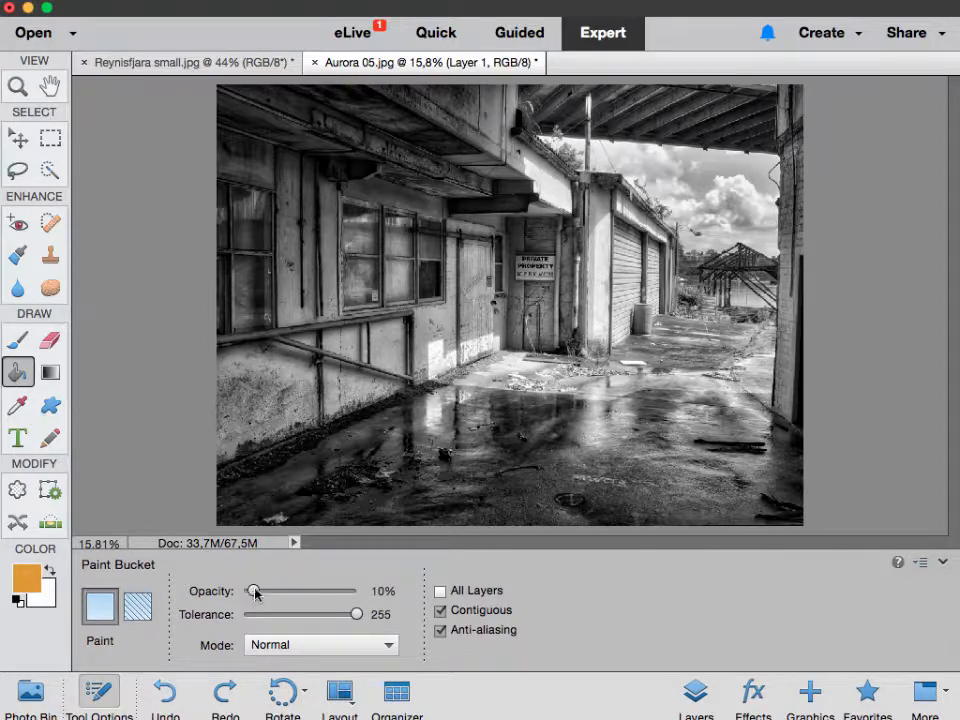
- Raise the Paint Bucket opacity to 100% and fill the photo with orange
{"action": "left_click_drag", "start_coordinate": [252, 592], "coordinate": [356, 592]}
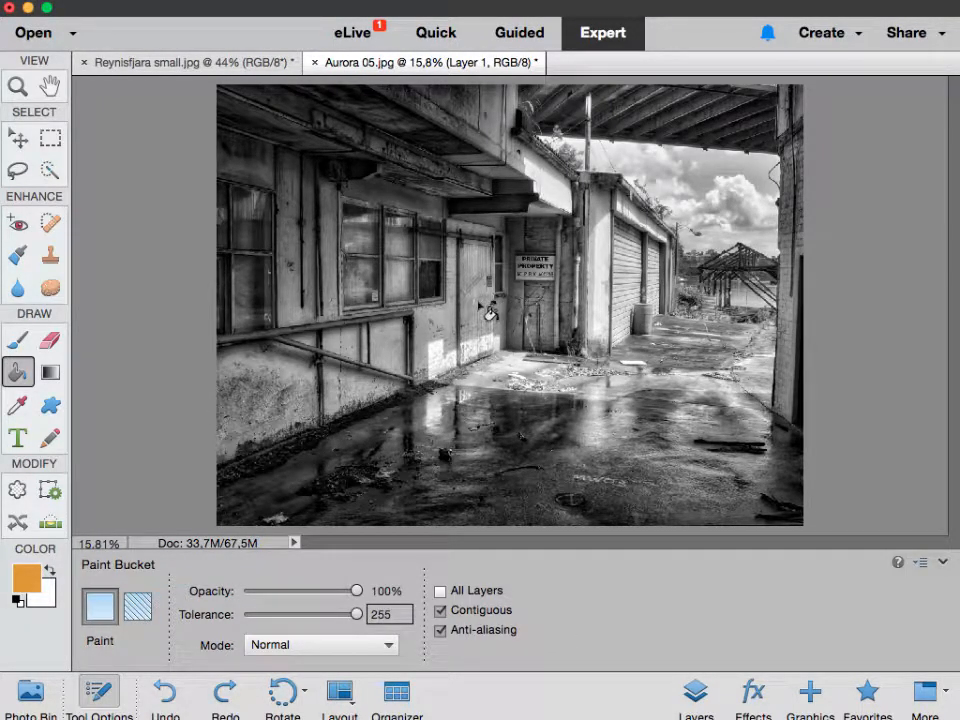
{"action": "left_click", "coordinate": [472, 328]}
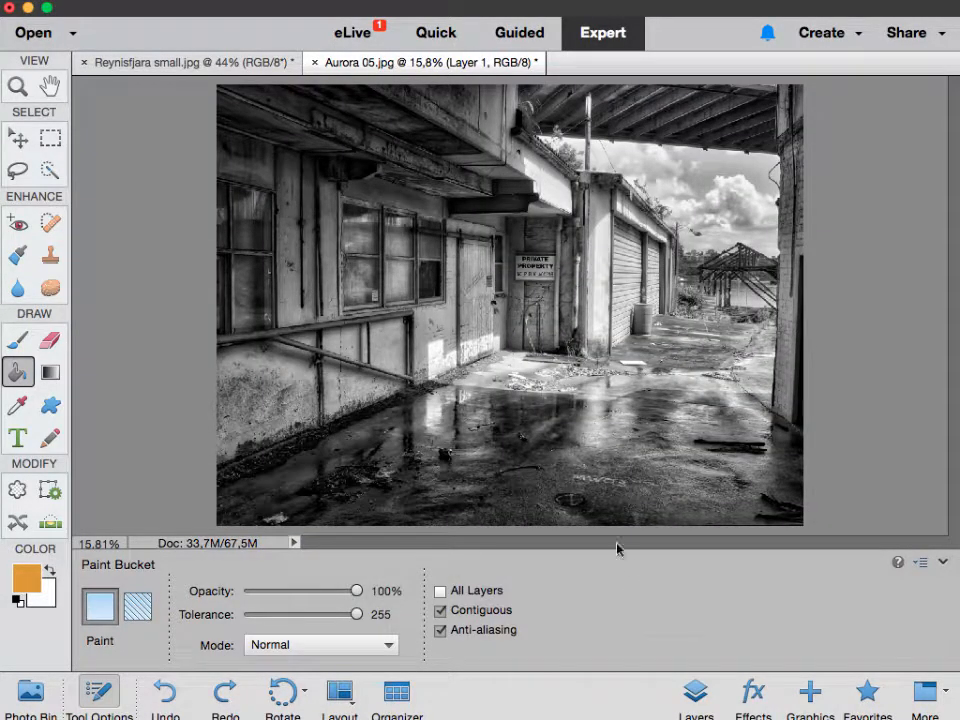
- Trial orange fills at 50%, 20% and 5% opacity, undoing each to leave the photo black and white
{"action": "left_click", "coordinate": [486, 418]}
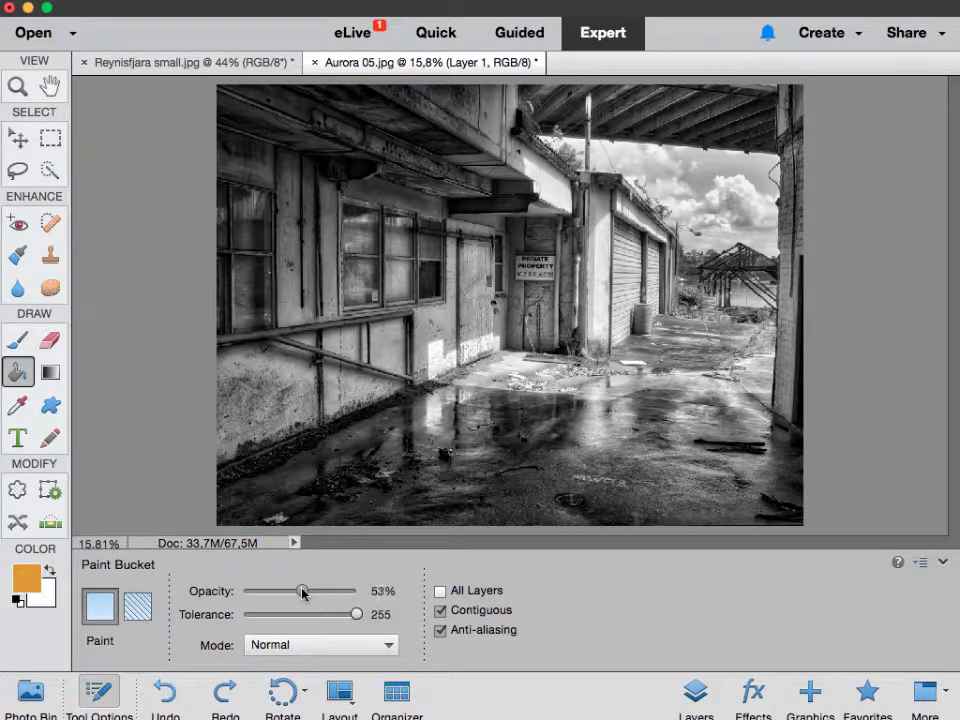
{"action": "left_click_drag", "start_coordinate": [304, 592], "coordinate": [300, 592]}
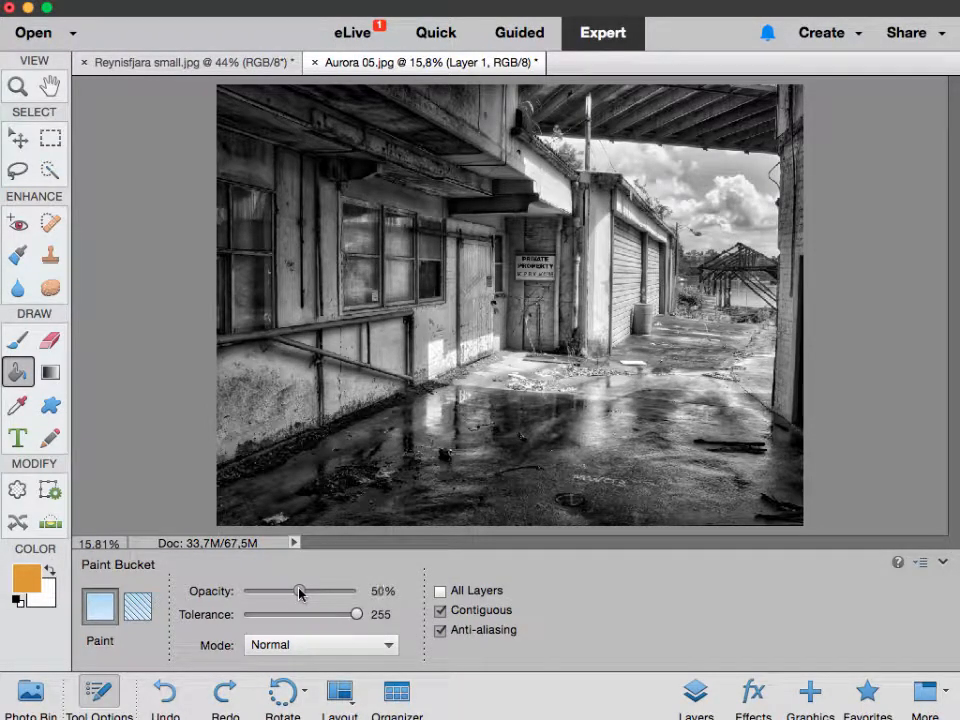
{"action": "mouse_move", "coordinate": [306, 618]}
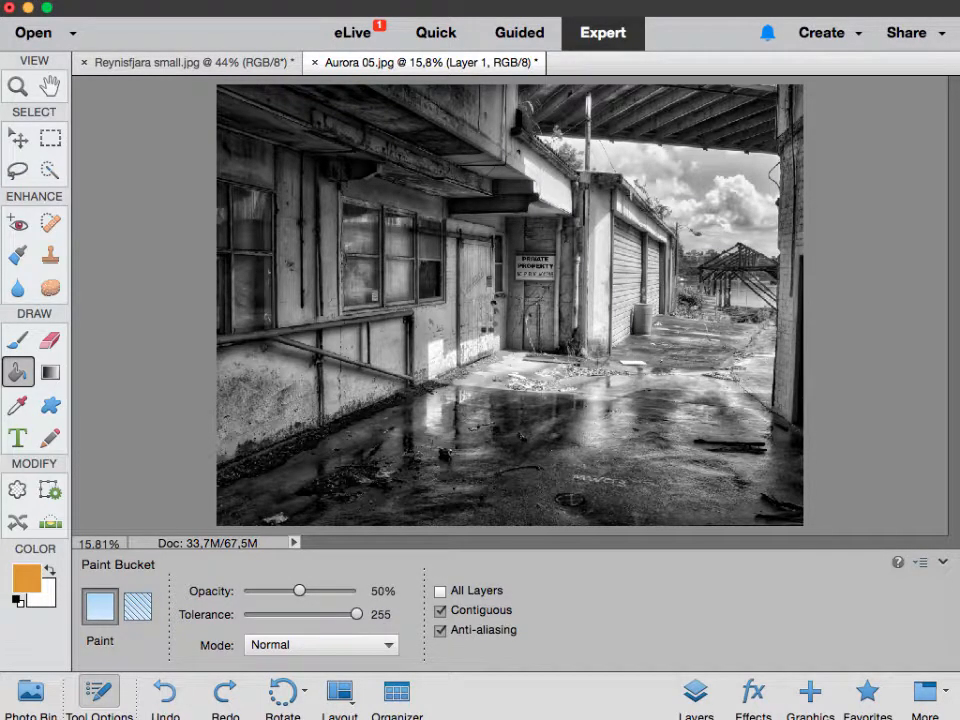
{"action": "left_click", "coordinate": [488, 358]}
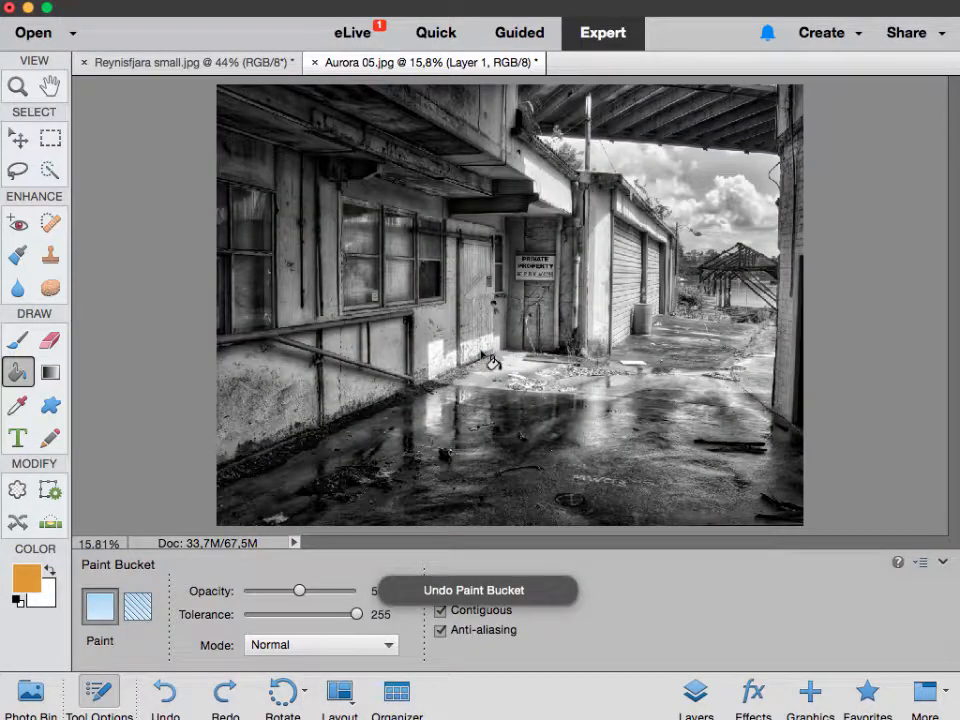
{"action": "left_click_drag", "start_coordinate": [298, 590], "coordinate": [264, 590]}
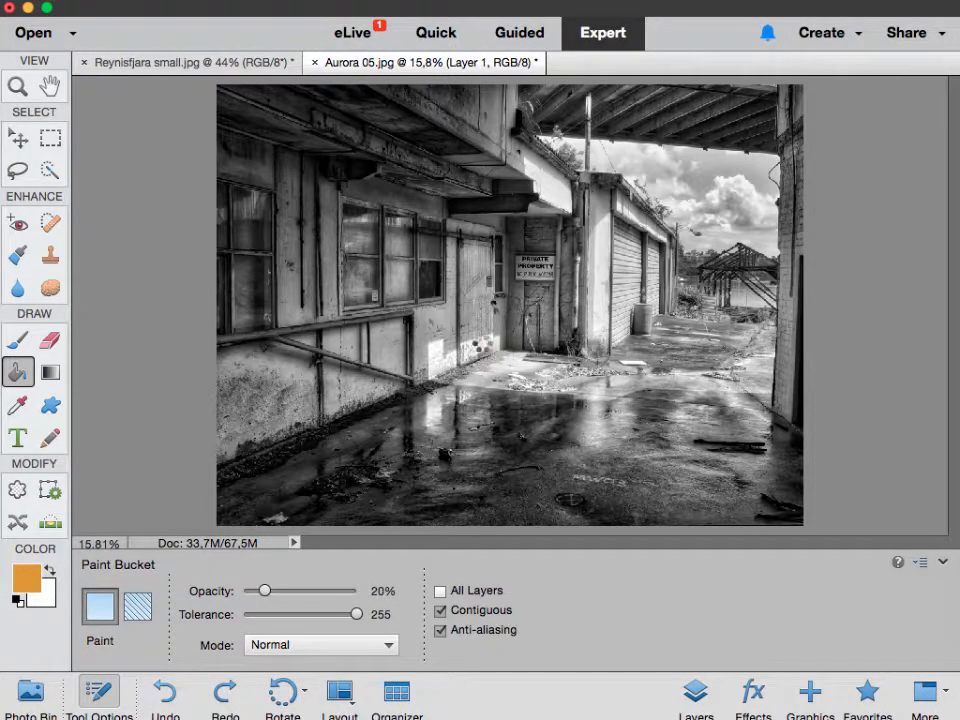
{"action": "left_click", "coordinate": [486, 400]}
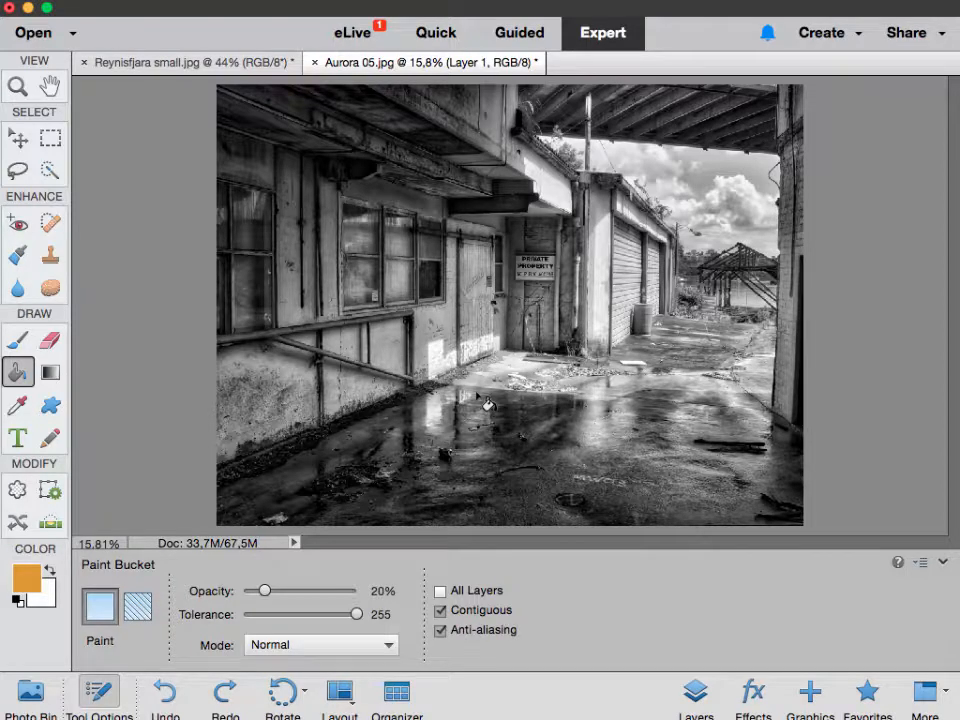
{"action": "mouse_move", "coordinate": [264, 556]}
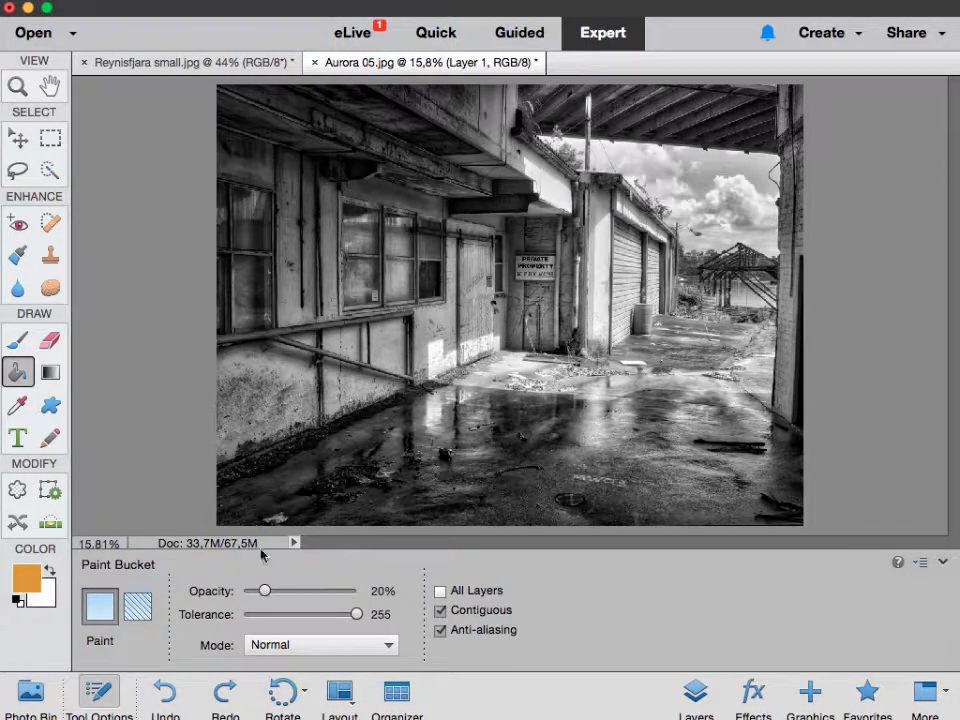
{"action": "left_click", "coordinate": [384, 358]}
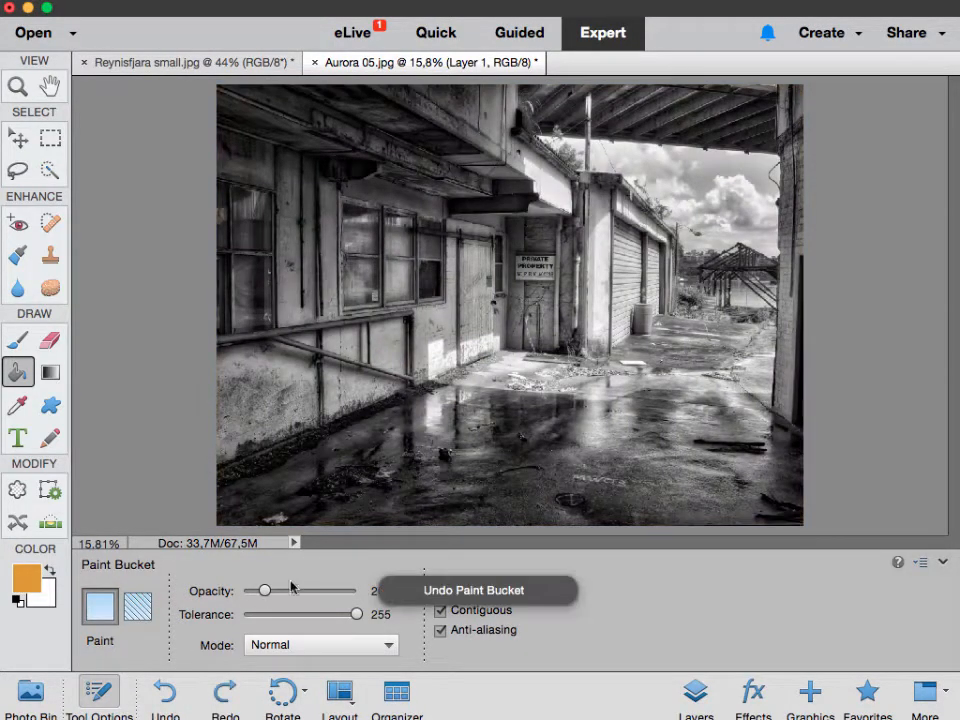
{"action": "left_click_drag", "start_coordinate": [264, 590], "coordinate": [252, 590]}
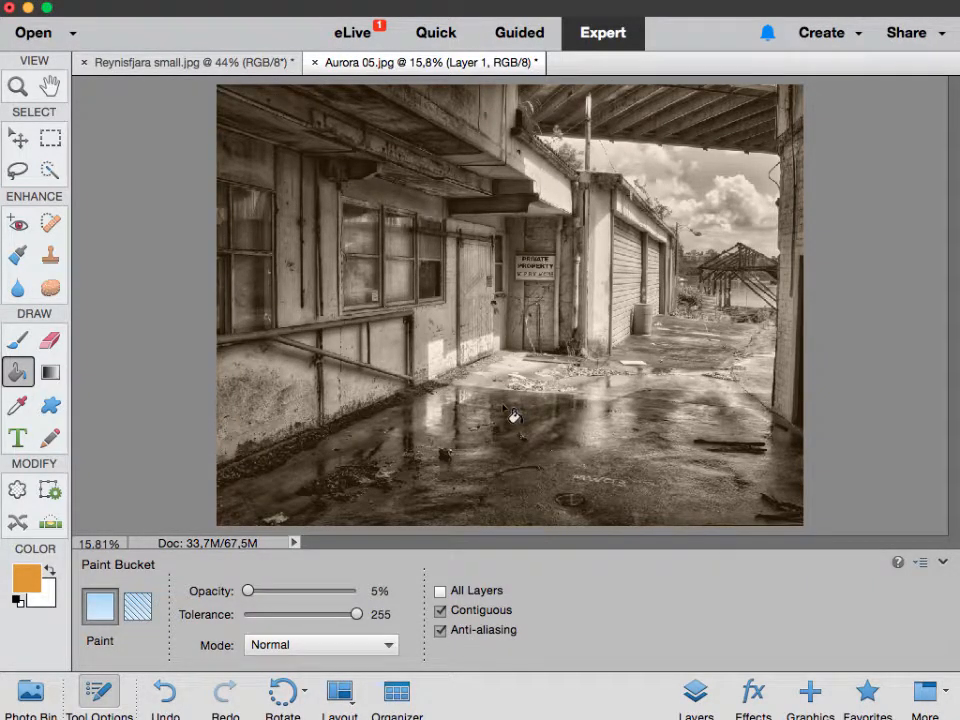
{"action": "left_click", "coordinate": [512, 416]}
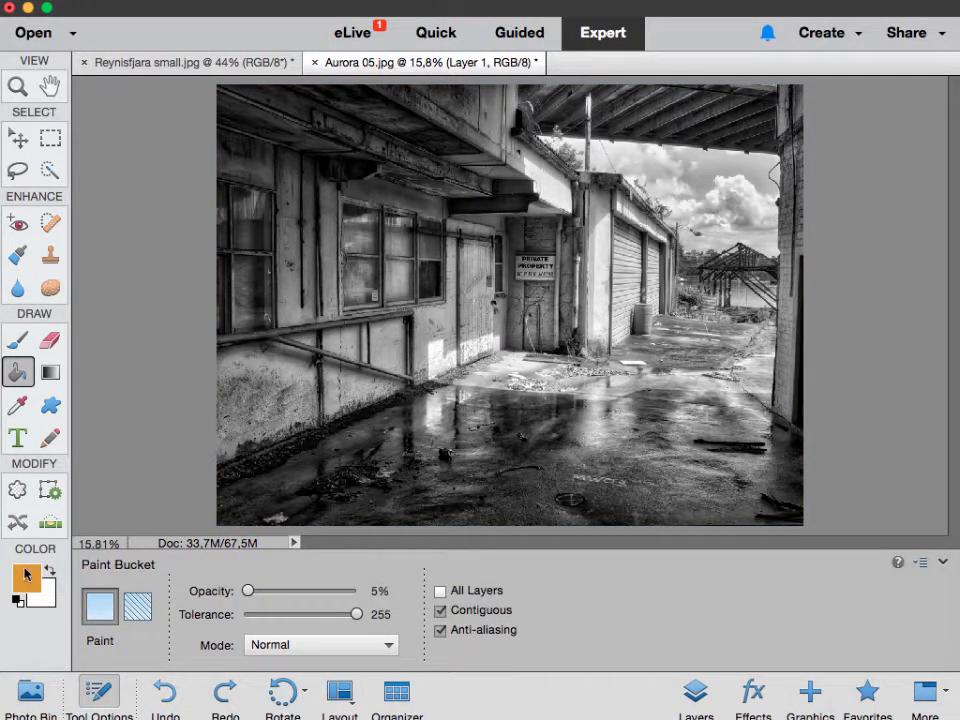
- Make the paint colour yellow and give the photo a faint 5% yellow bucket fill
{"action": "left_click", "coordinate": [14, 578]}
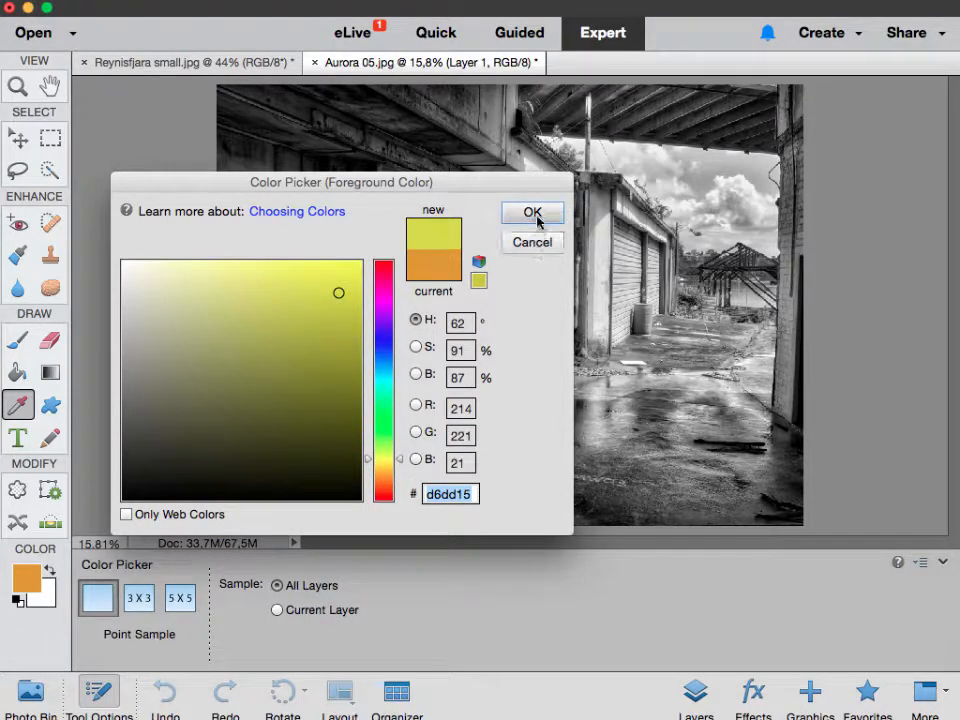
{"action": "left_click", "coordinate": [532, 212]}
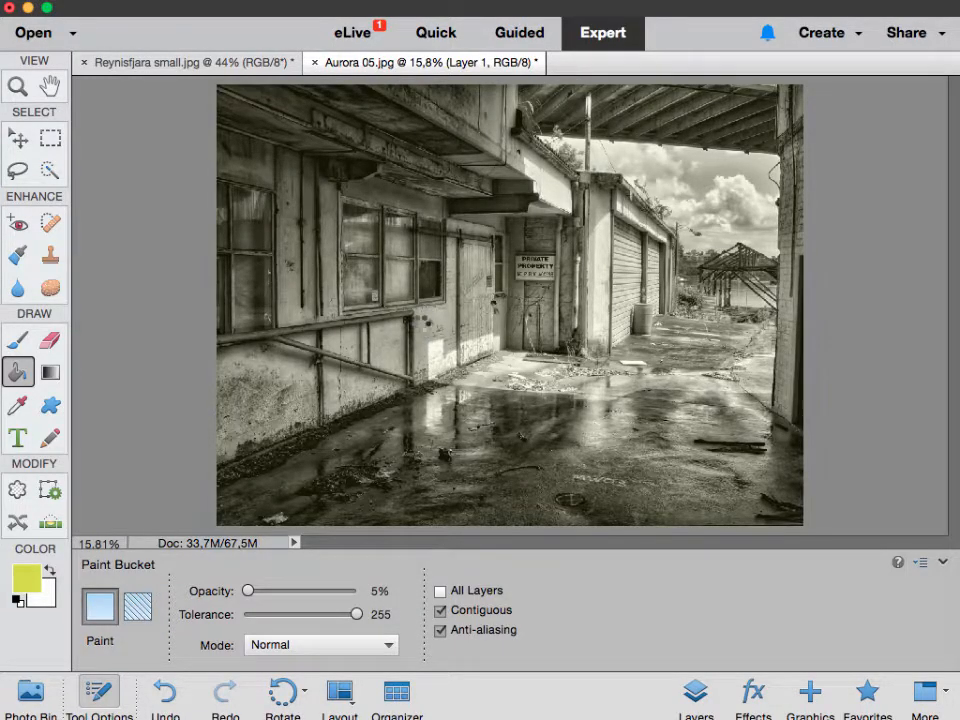
{"action": "left_click", "coordinate": [424, 332]}
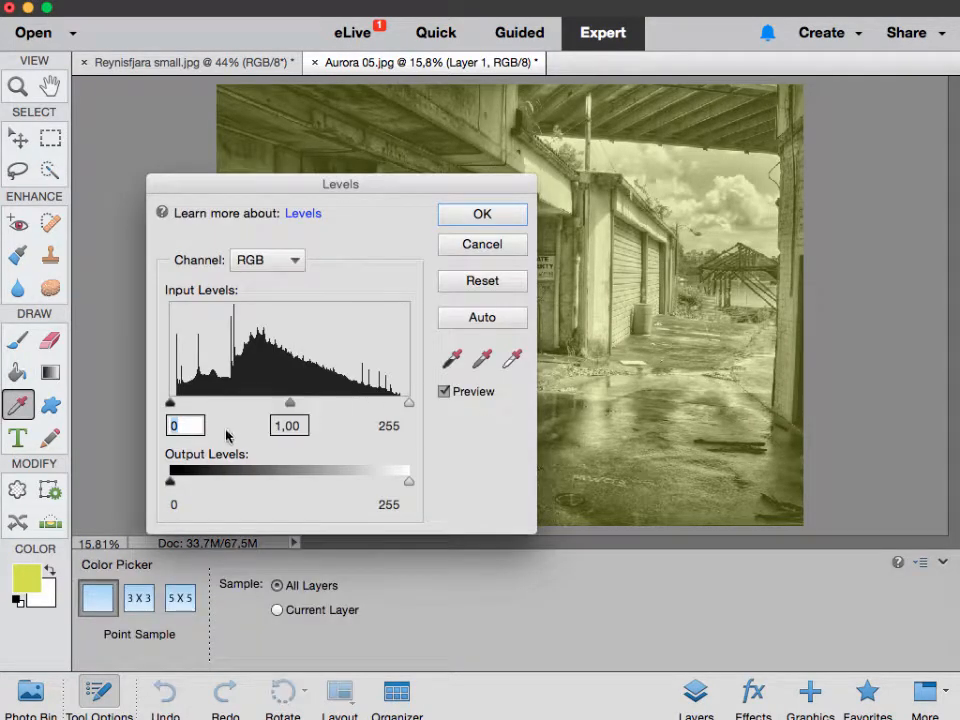
- Adjust the Levels input sliders on the yellow-tinted photo
{"action": "left_click_drag", "start_coordinate": [170, 402], "coordinate": [228, 402]}
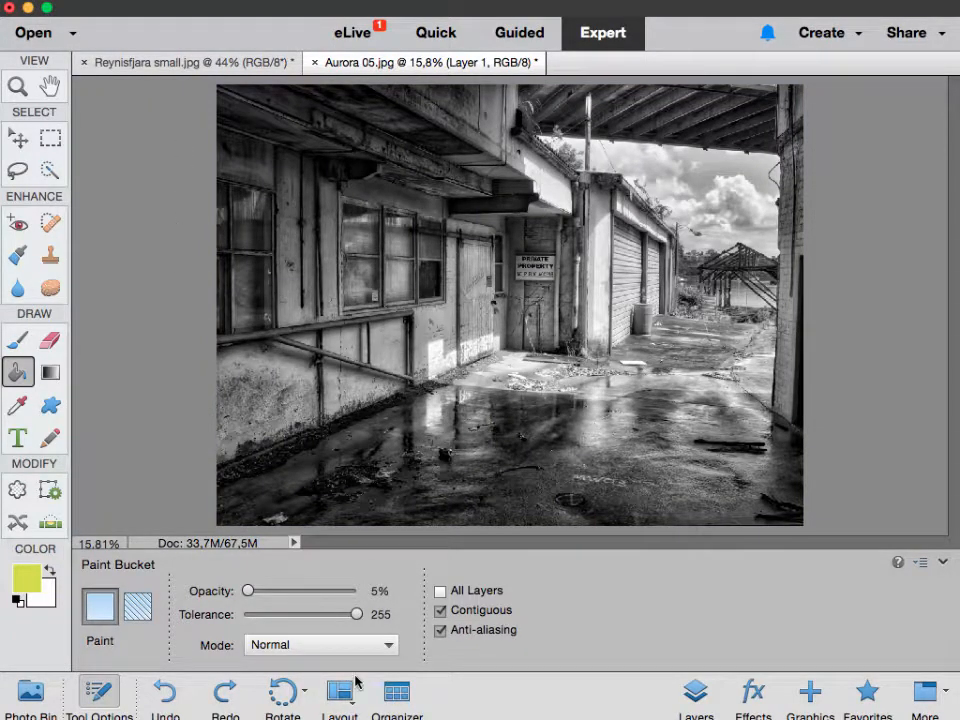
- Set the Paint Bucket blending mode to Soft Light
{"action": "left_click", "coordinate": [320, 644]}
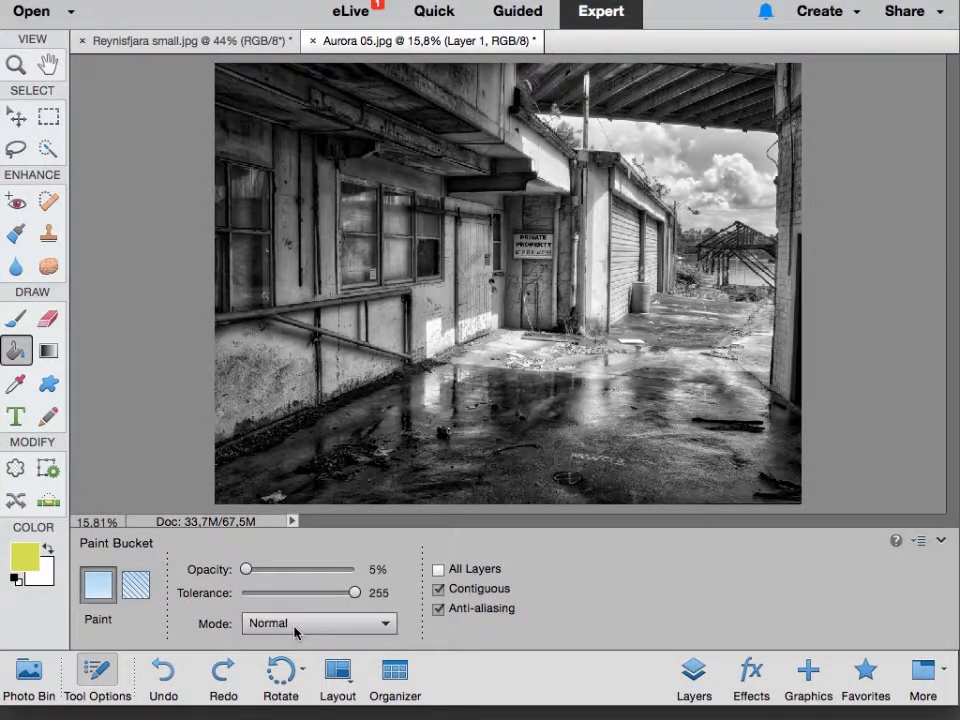
{"action": "left_click", "coordinate": [320, 624]}
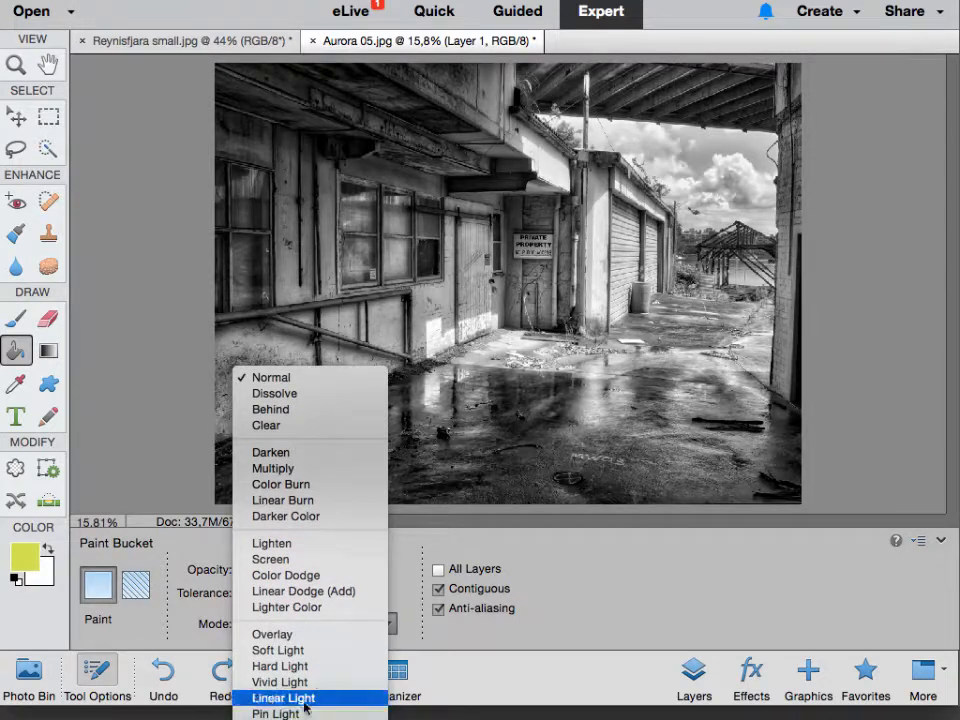
{"action": "mouse_move", "coordinate": [272, 634]}
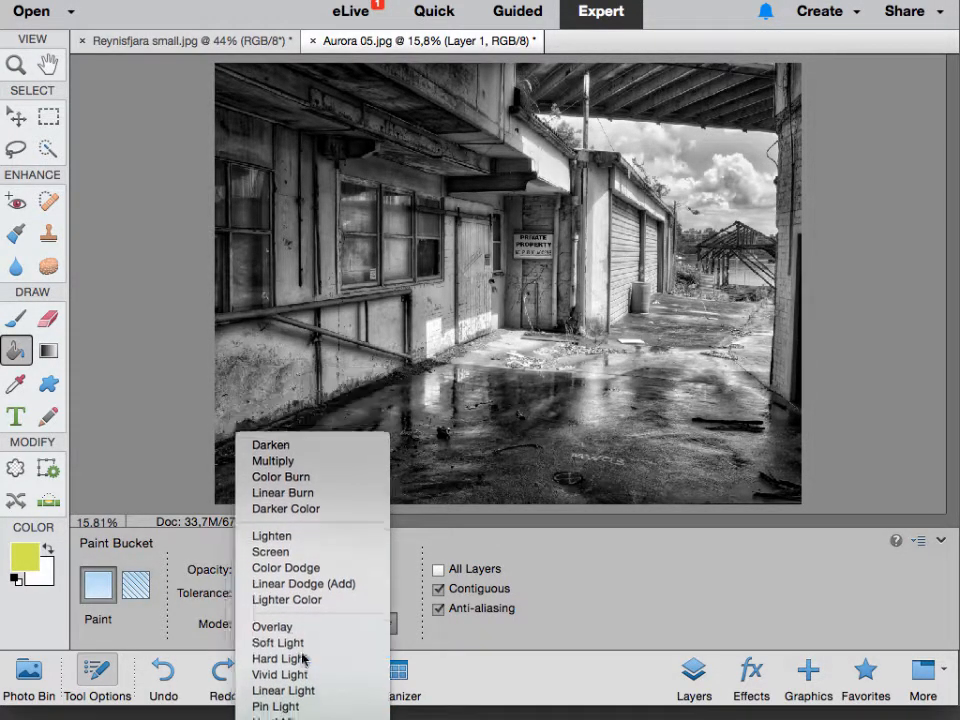
{"action": "left_click", "coordinate": [276, 642]}
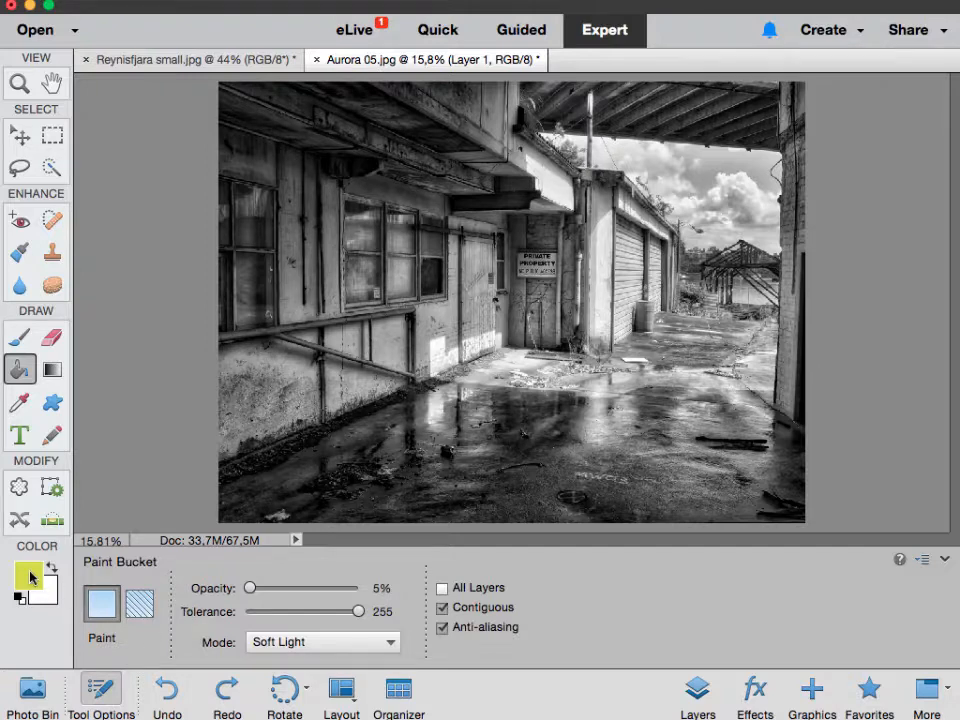
- Switch the paint colour back to orange, set opacity to 20%, and apply a Soft Light fill
{"action": "left_click", "coordinate": [22, 574]}
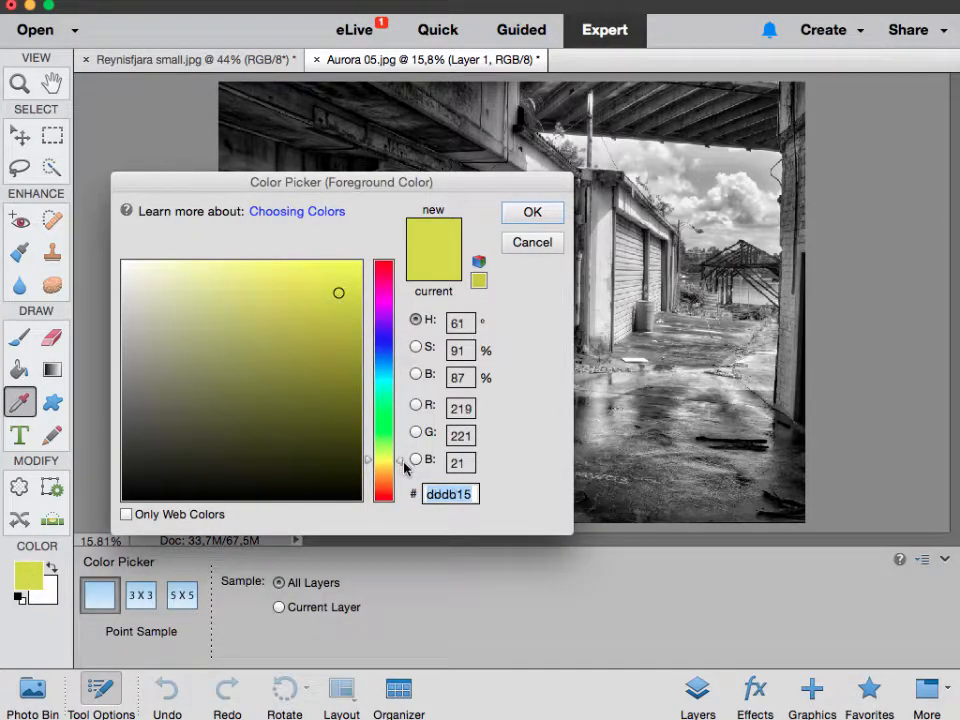
{"action": "left_click", "coordinate": [532, 212]}
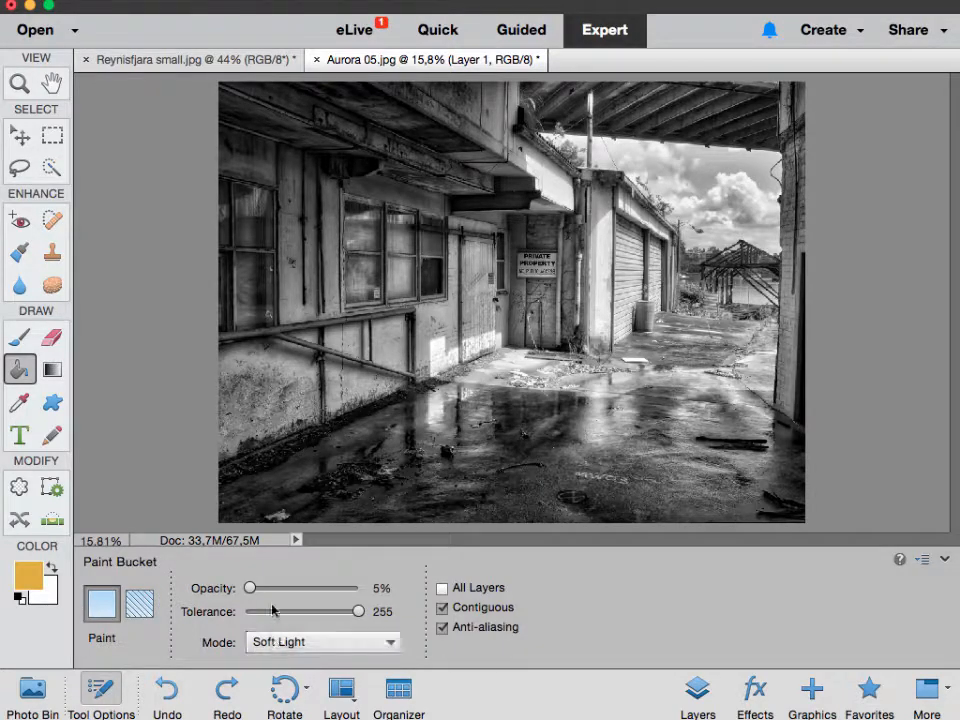
{"action": "left_click_drag", "start_coordinate": [250, 588], "coordinate": [264, 588]}
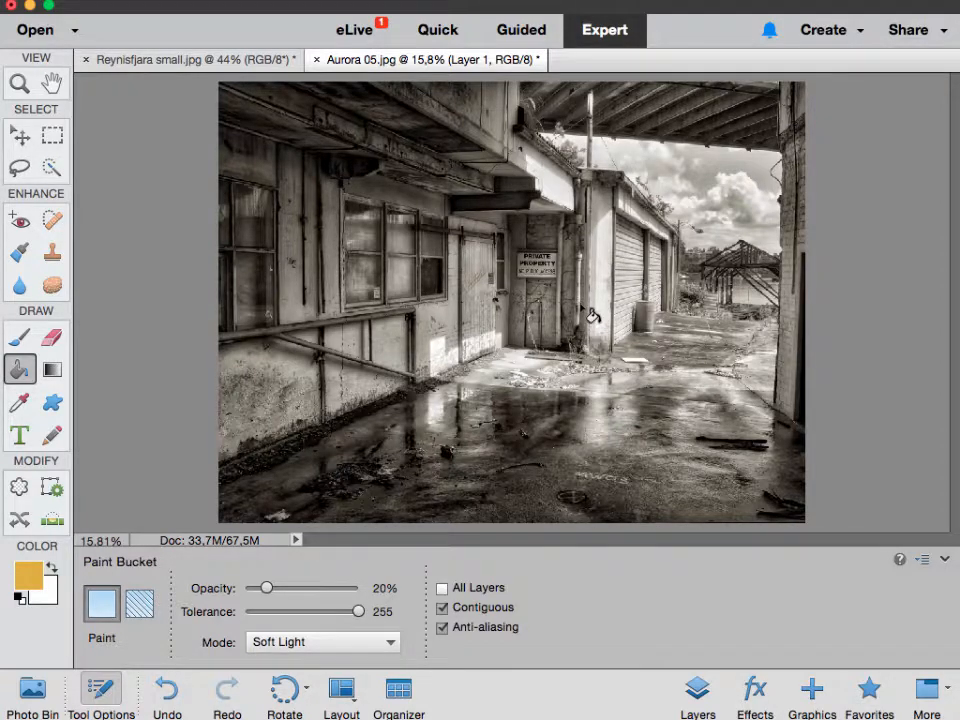
{"action": "left_click", "coordinate": [590, 316]}
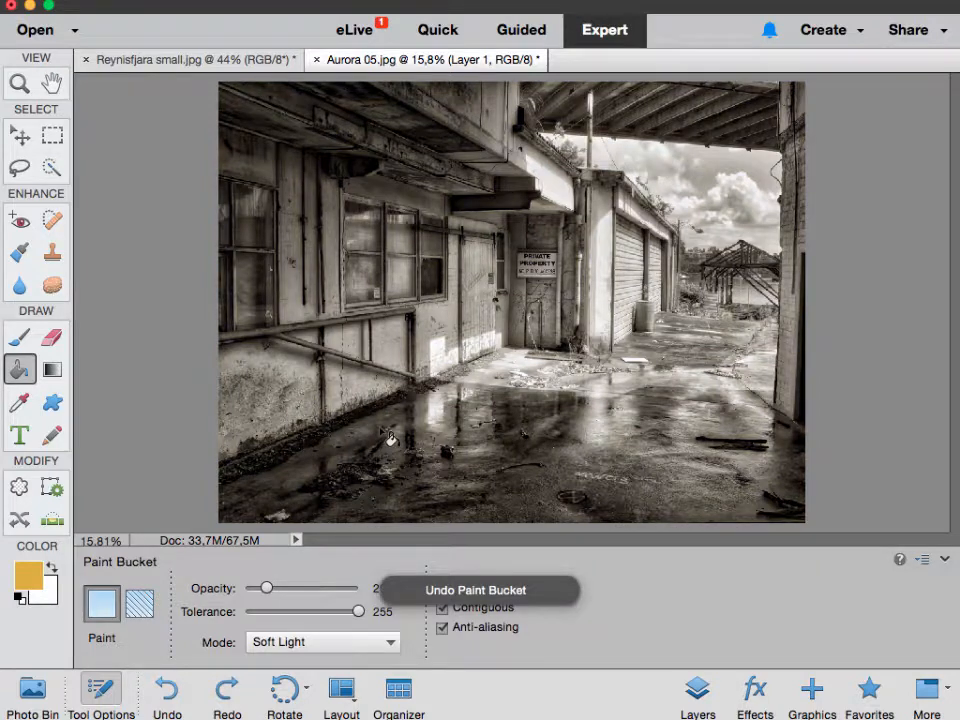
- Make the paint colour red and deepen the warm tone with red Soft Light fills
{"action": "left_click", "coordinate": [32, 584]}
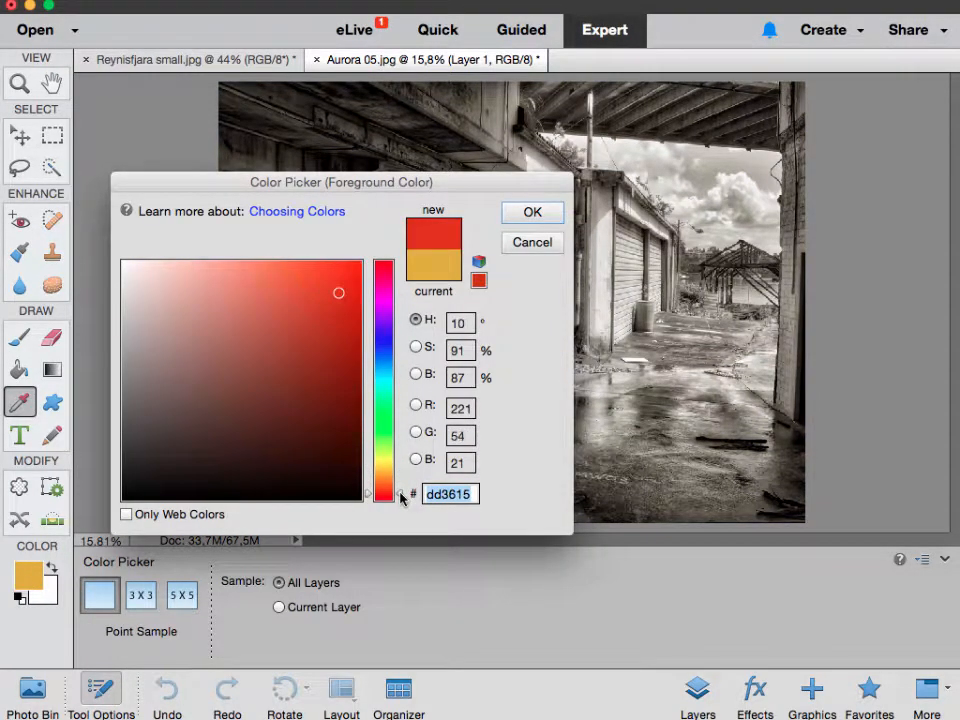
{"action": "left_click", "coordinate": [532, 212]}
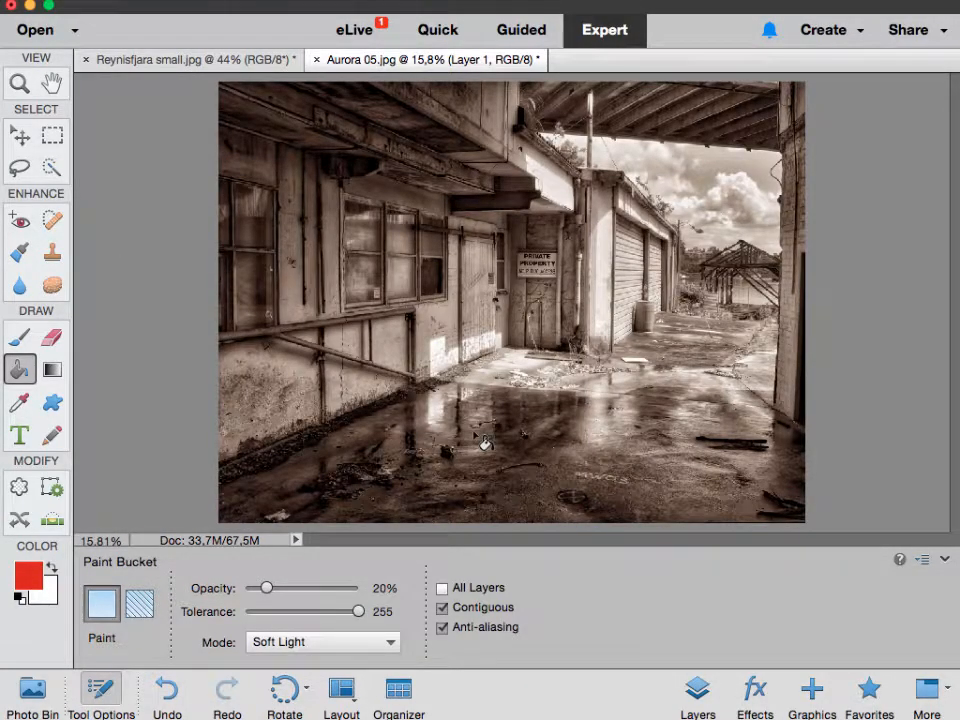
{"action": "left_click", "coordinate": [486, 444]}
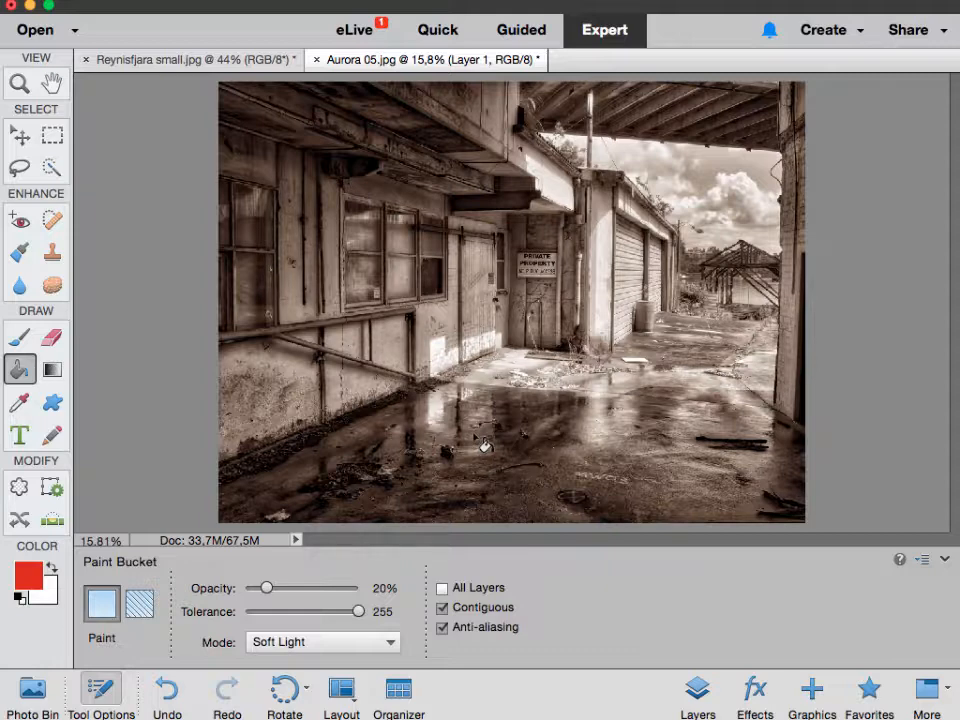
{"action": "left_click", "coordinate": [486, 446]}
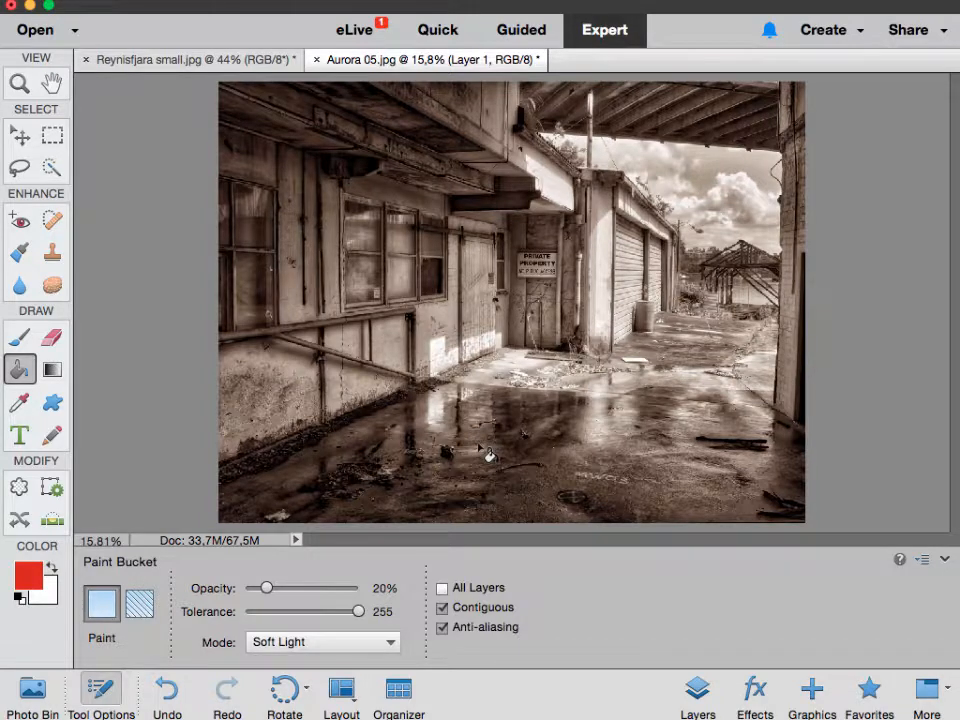
- Tint the photo red with Hard Light blending, then switch the fill mode to Overlay
{"action": "left_click", "coordinate": [322, 642]}
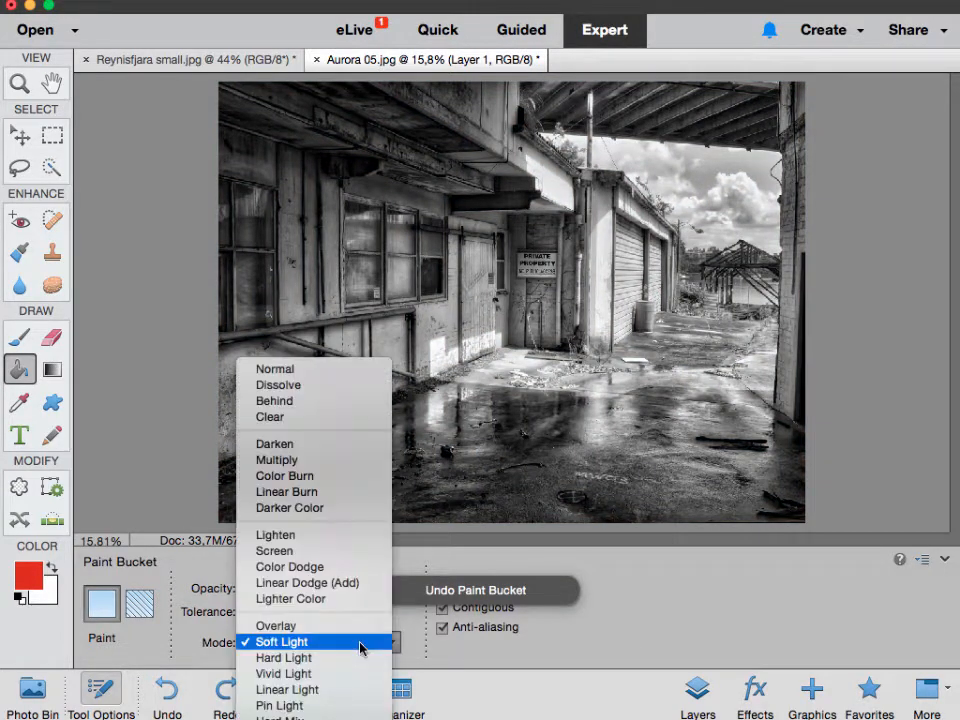
{"action": "left_click", "coordinate": [284, 658]}
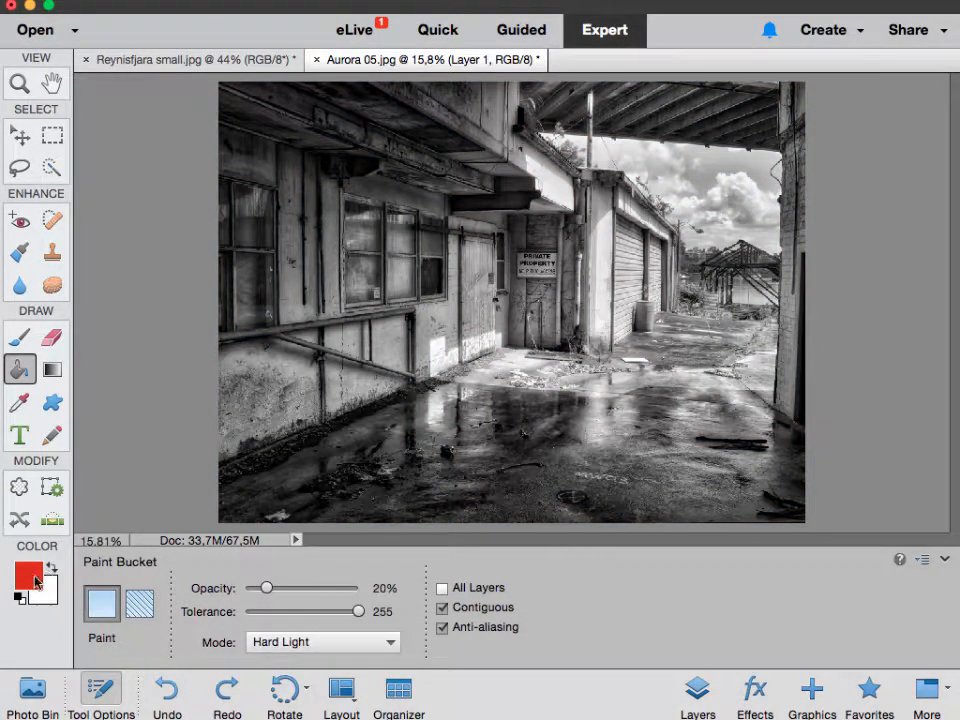
{"action": "left_click", "coordinate": [340, 350]}
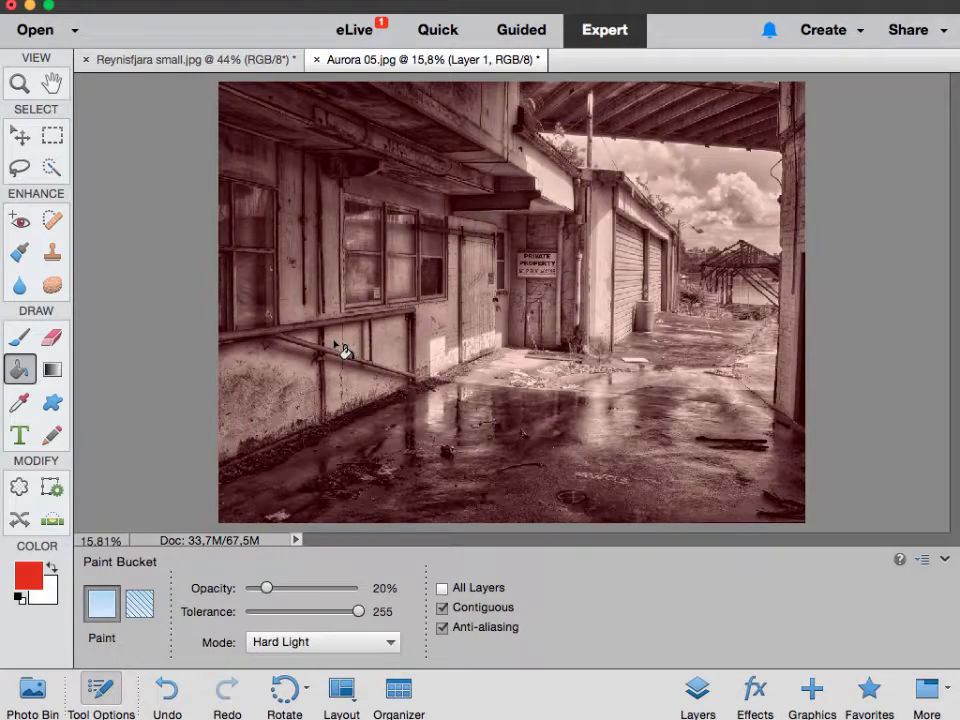
{"action": "left_click", "coordinate": [320, 642]}
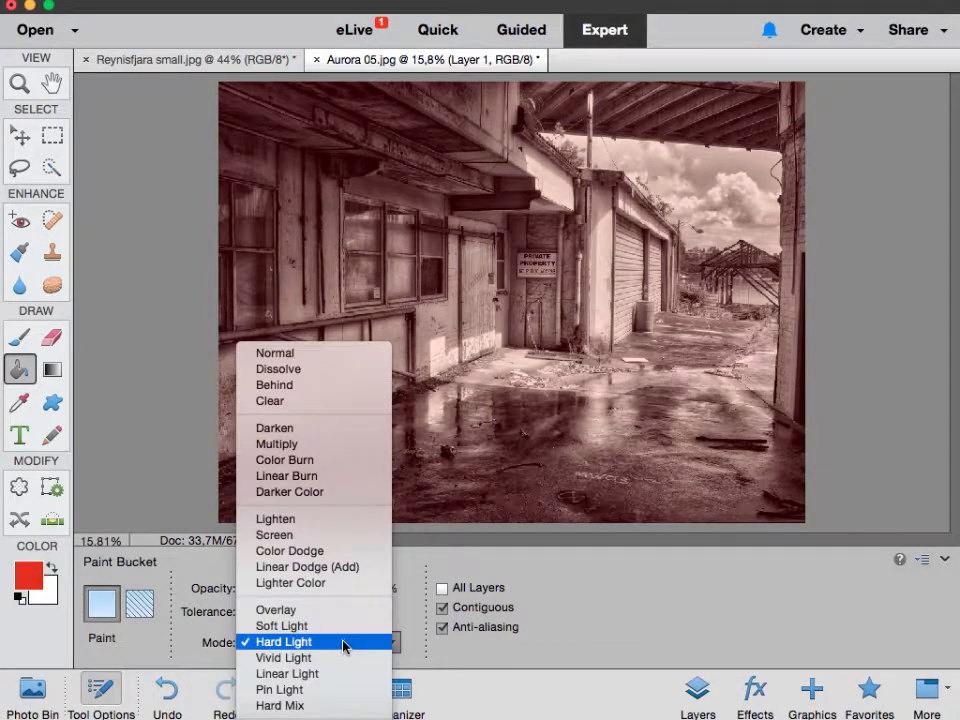
{"action": "left_click", "coordinate": [276, 610]}
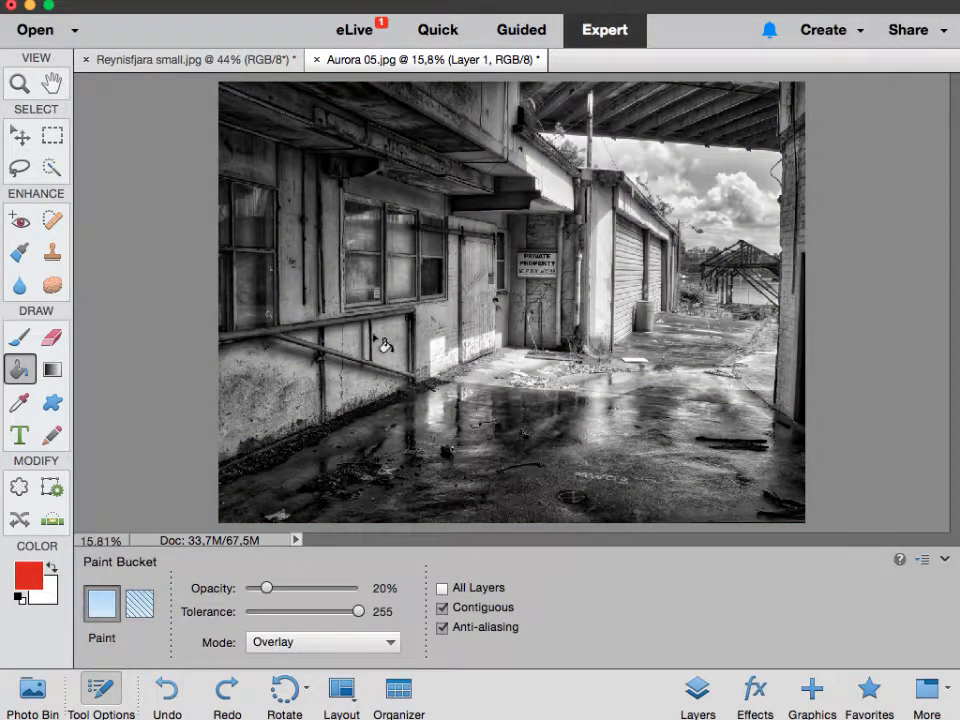
- Apply red Overlay fills to the photo, then undo them back to black and white
{"action": "left_click", "coordinate": [384, 348]}
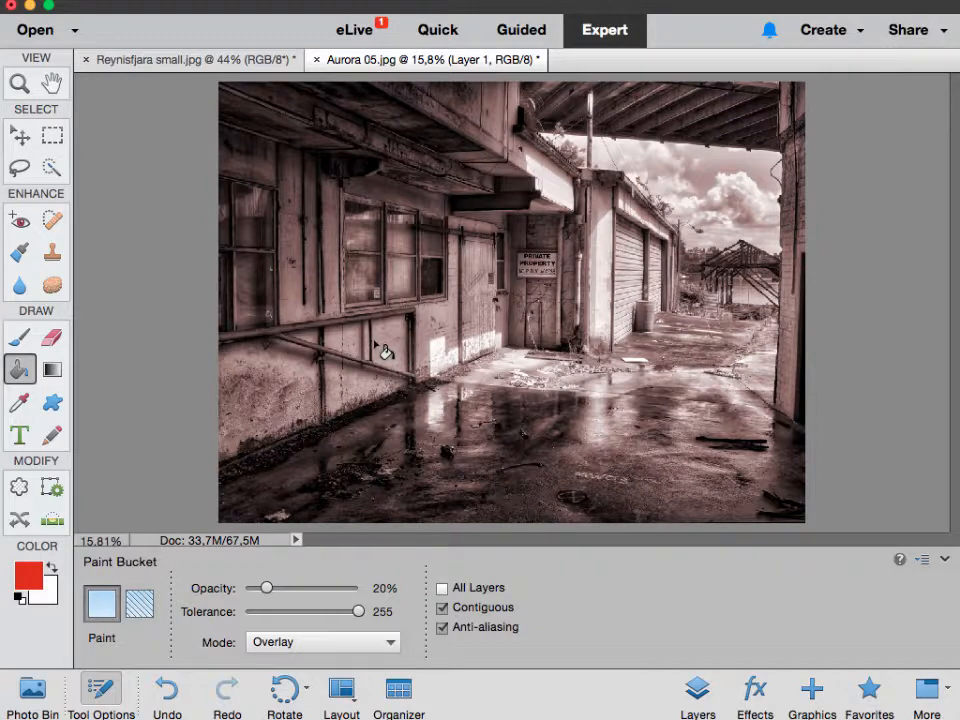
{"action": "left_click", "coordinate": [384, 350]}
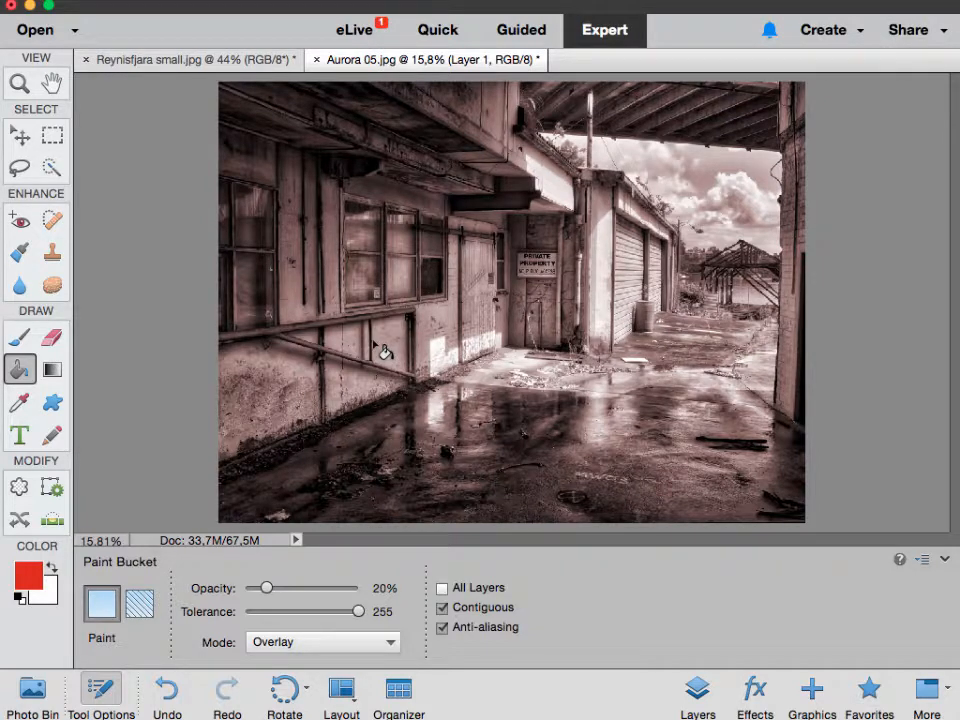
{"action": "left_click", "coordinate": [384, 352]}
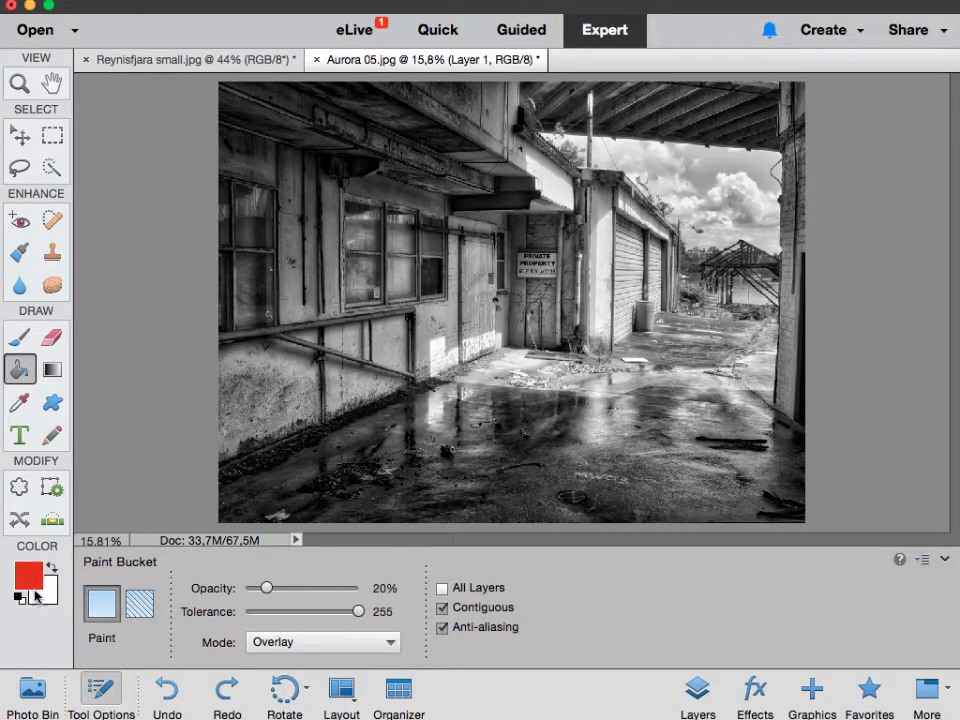
- Make warm yellow ddb615 the paint colour, try an all-over yellow fill and undo it
{"action": "left_click", "coordinate": [22, 582]}
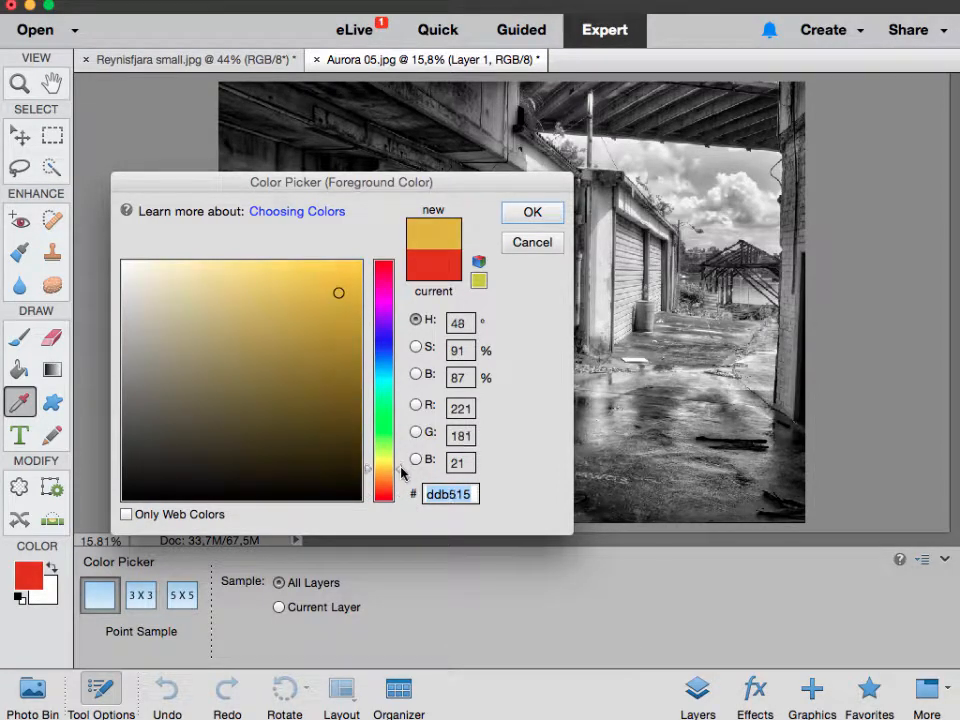
{"action": "left_click", "coordinate": [532, 212]}
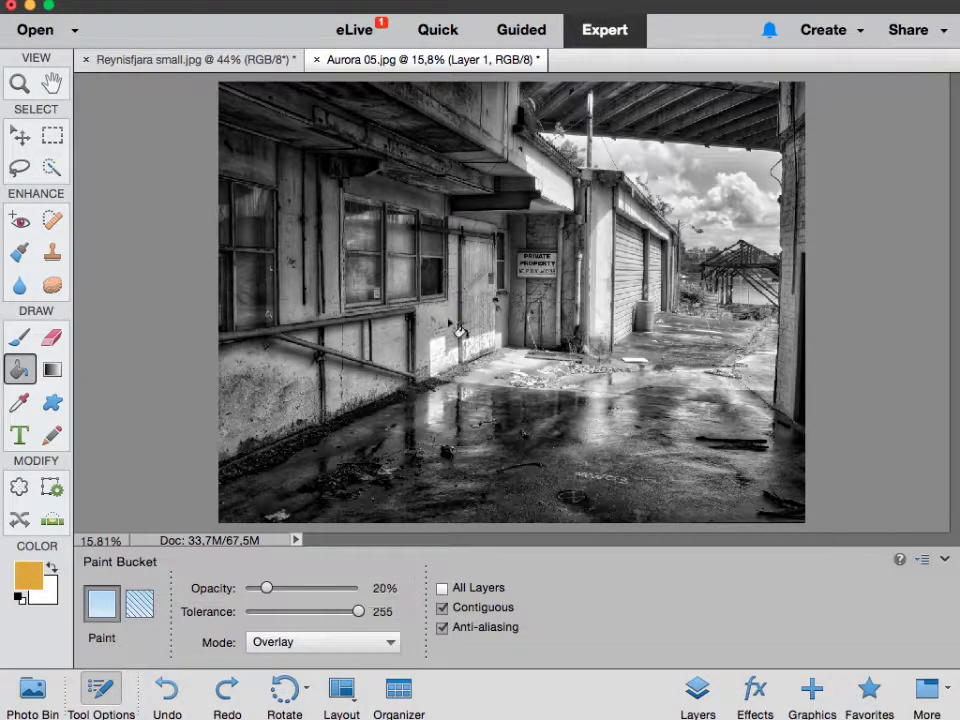
{"action": "left_click", "coordinate": [456, 328]}
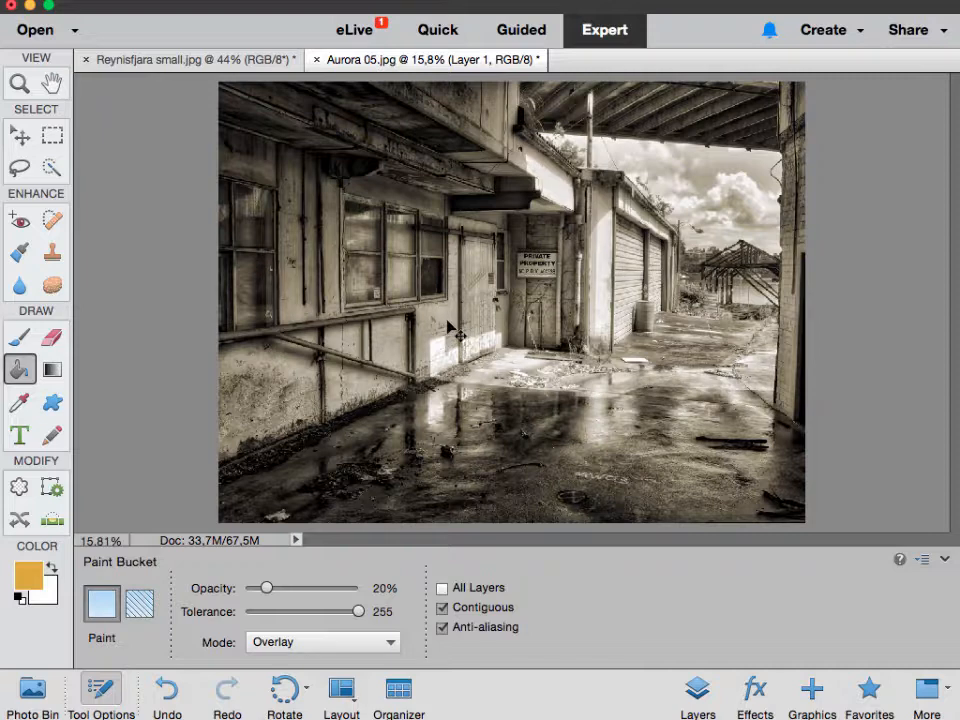
{"action": "left_click", "coordinate": [452, 330]}
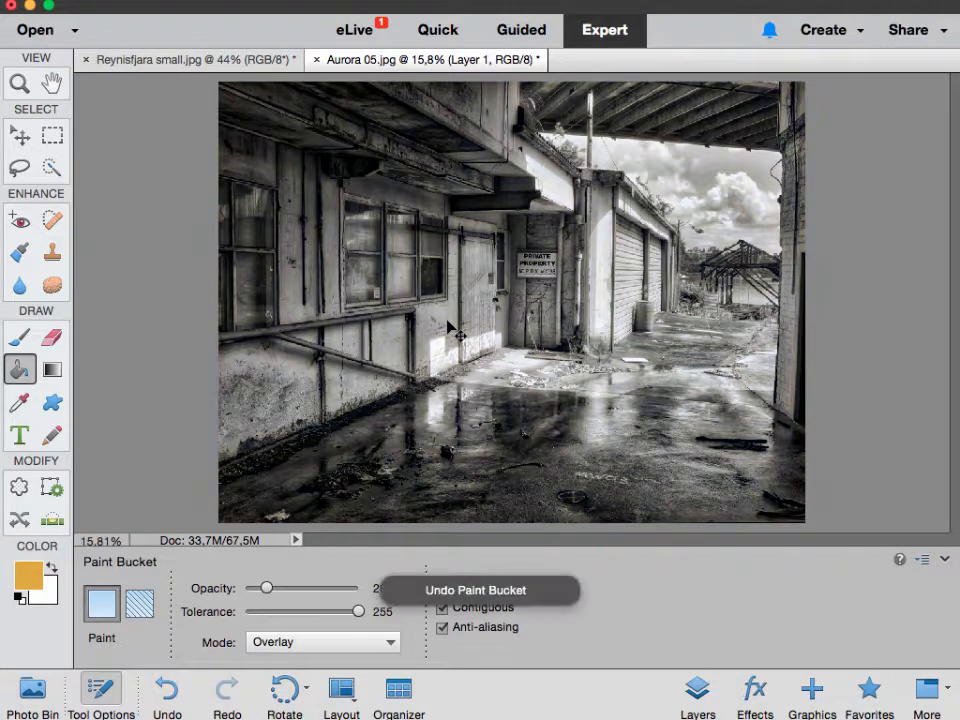
- Lower the Paint Bucket tolerance to 32
{"action": "left_click_drag", "start_coordinate": [370, 612], "coordinate": [276, 612]}
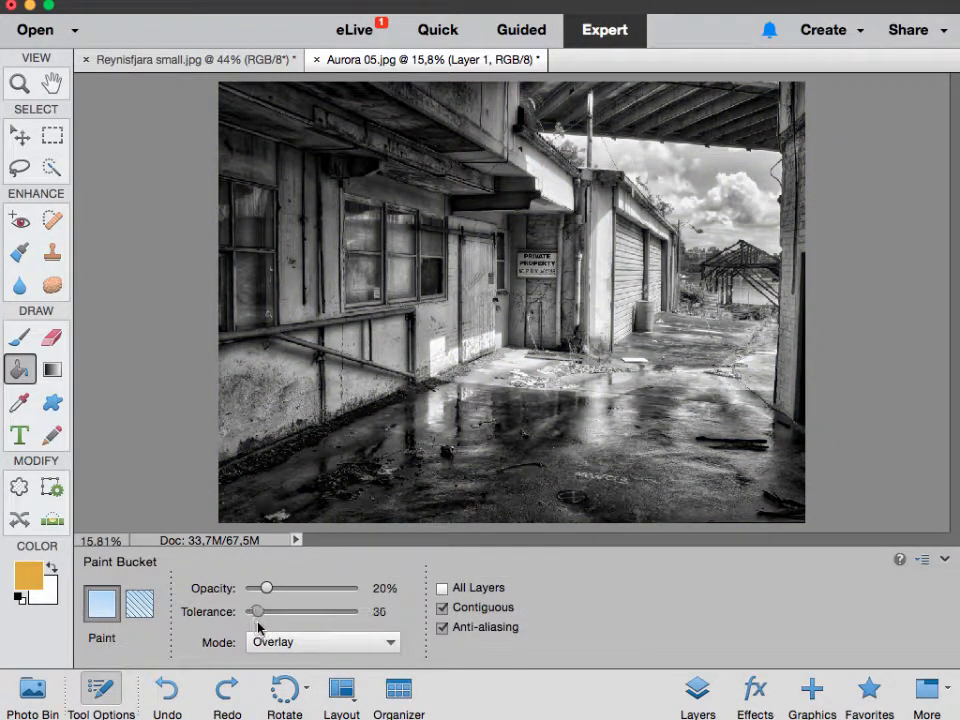
{"action": "left_click_drag", "start_coordinate": [260, 612], "coordinate": [256, 612]}
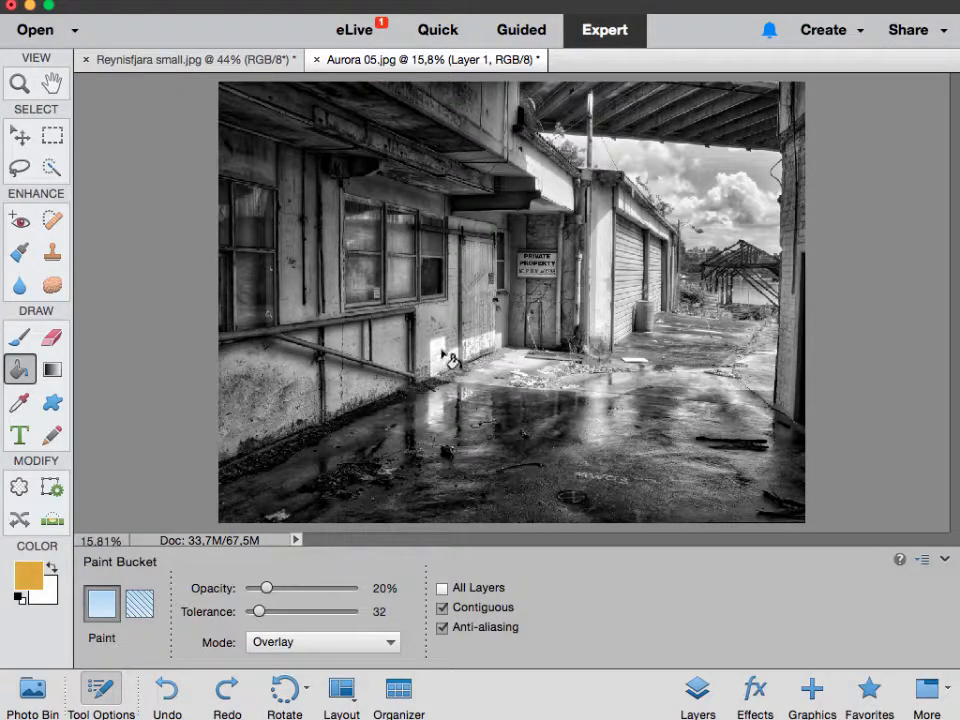
- Fill a small patch of the building wall with faint yellow at tolerance 32
{"action": "left_click", "coordinate": [448, 374]}
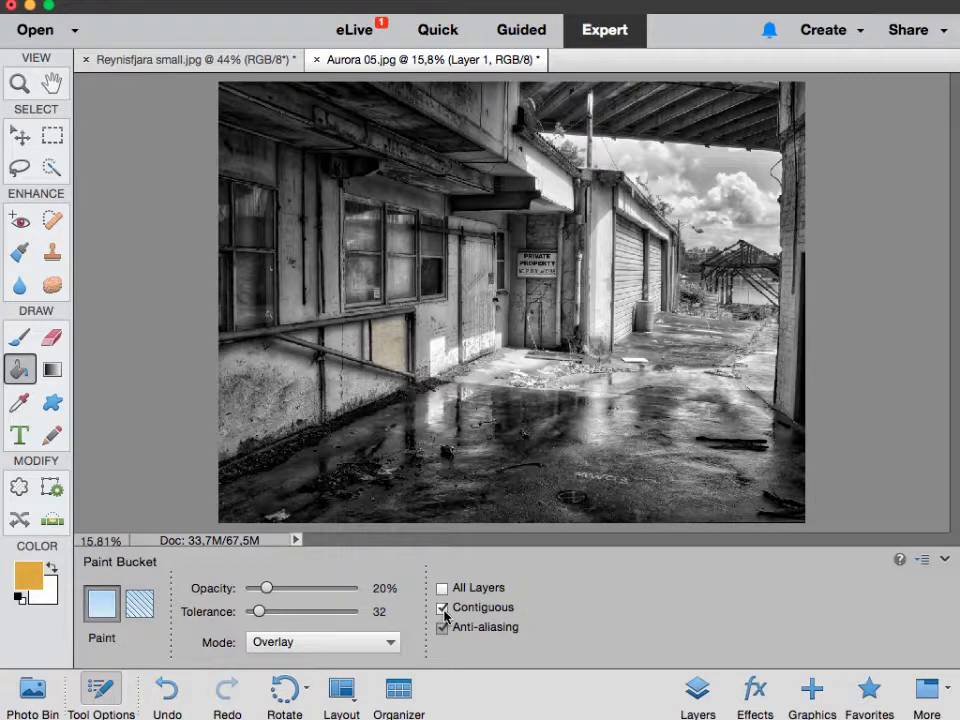
- Turn Contiguous off and lay a warm yellow Overlay wash across the whole photo with repeated fills
{"action": "left_click", "coordinate": [442, 608]}
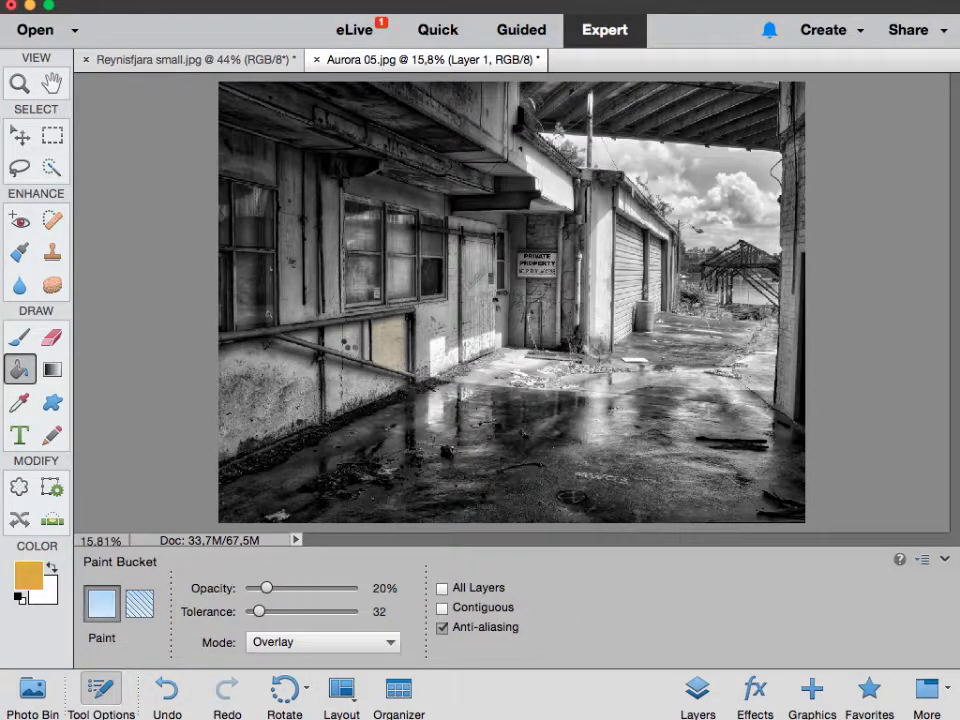
{"action": "left_click", "coordinate": [328, 400]}
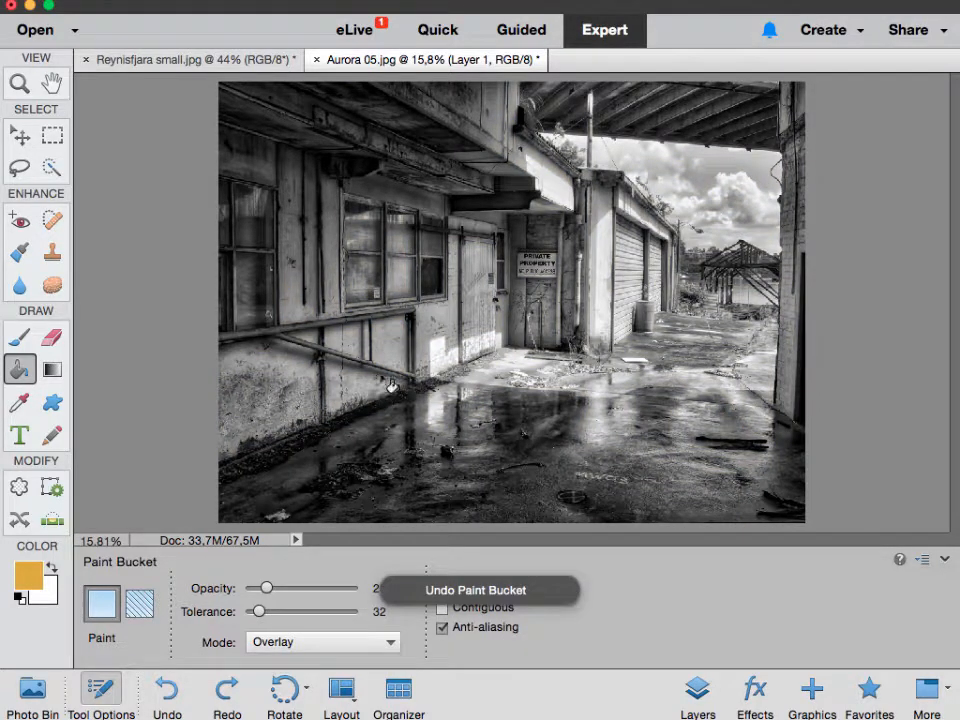
{"action": "left_click", "coordinate": [388, 384]}
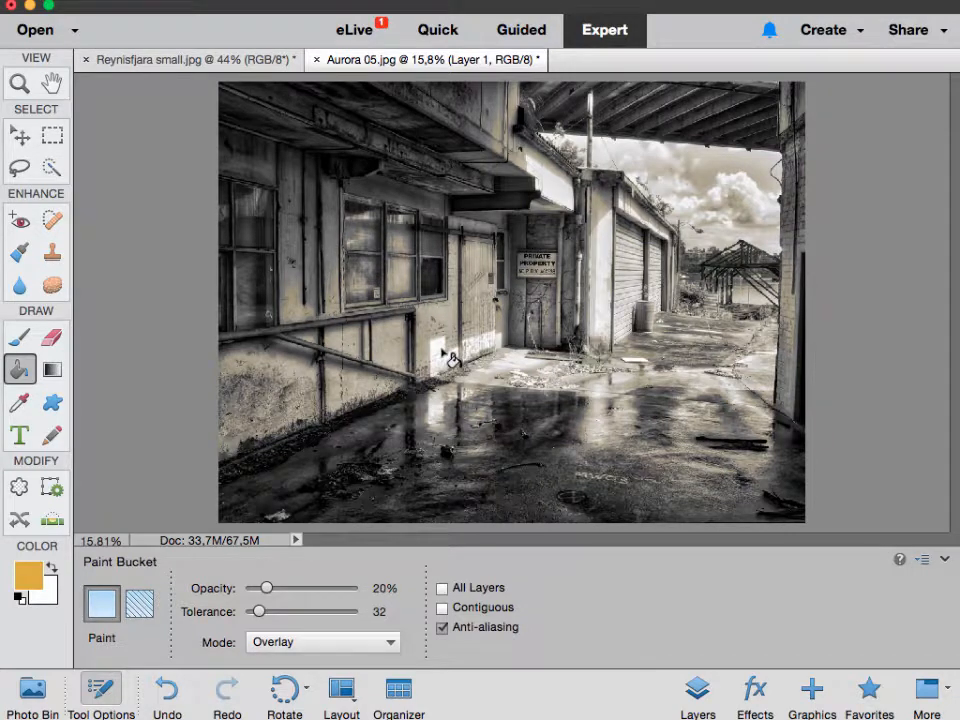
{"action": "left_click", "coordinate": [384, 330]}
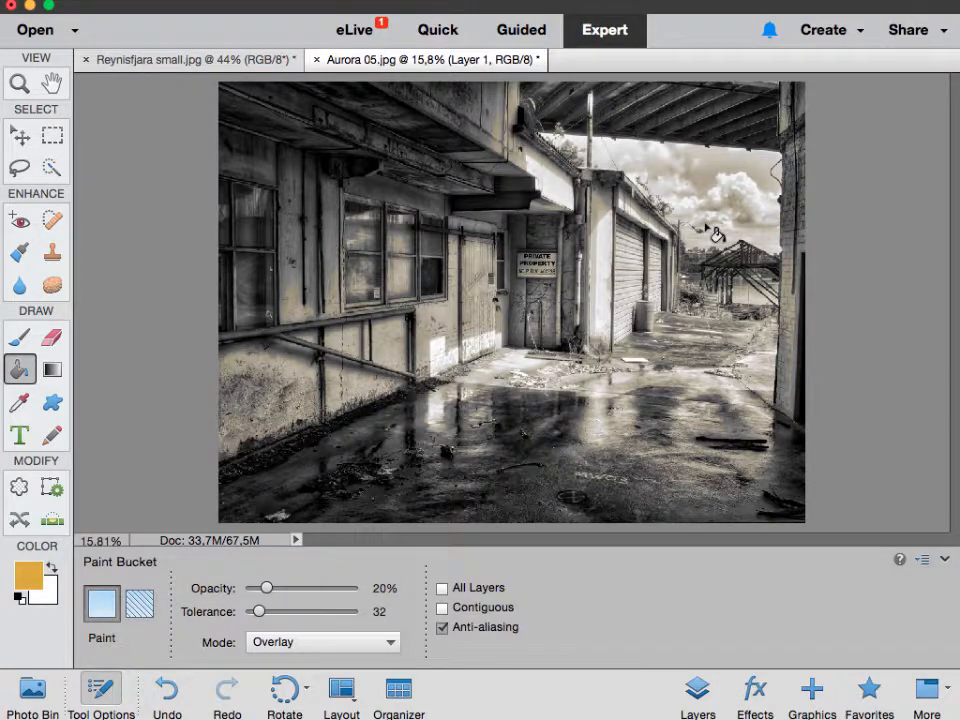
- Turn Contiguous back on and tint the lower wall of the left building faint yellow
{"action": "left_click", "coordinate": [520, 508]}
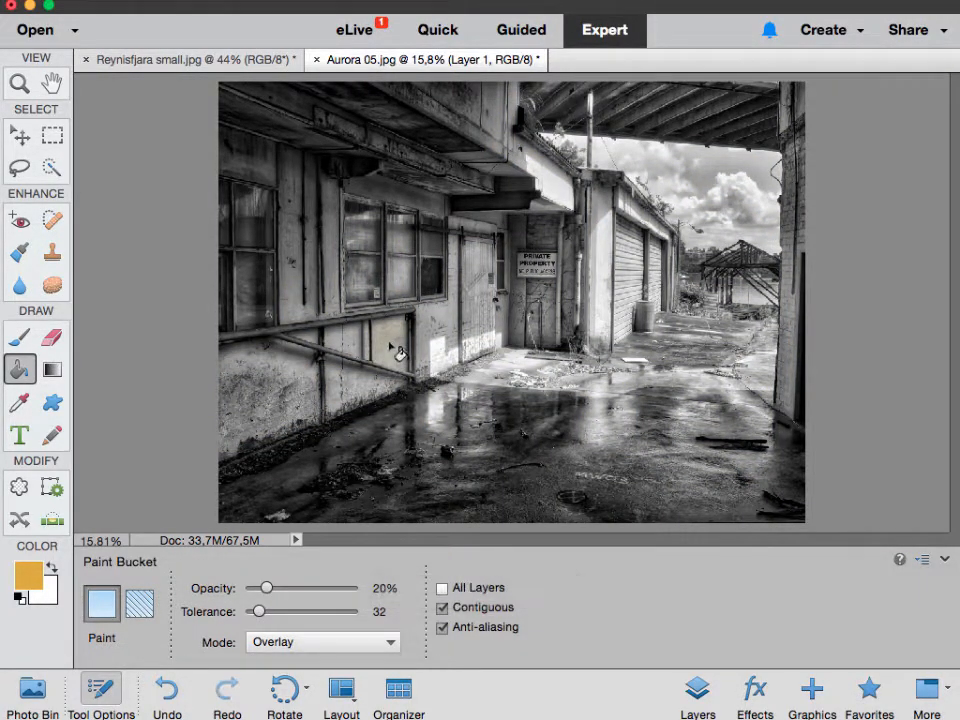
{"action": "left_click", "coordinate": [400, 348]}
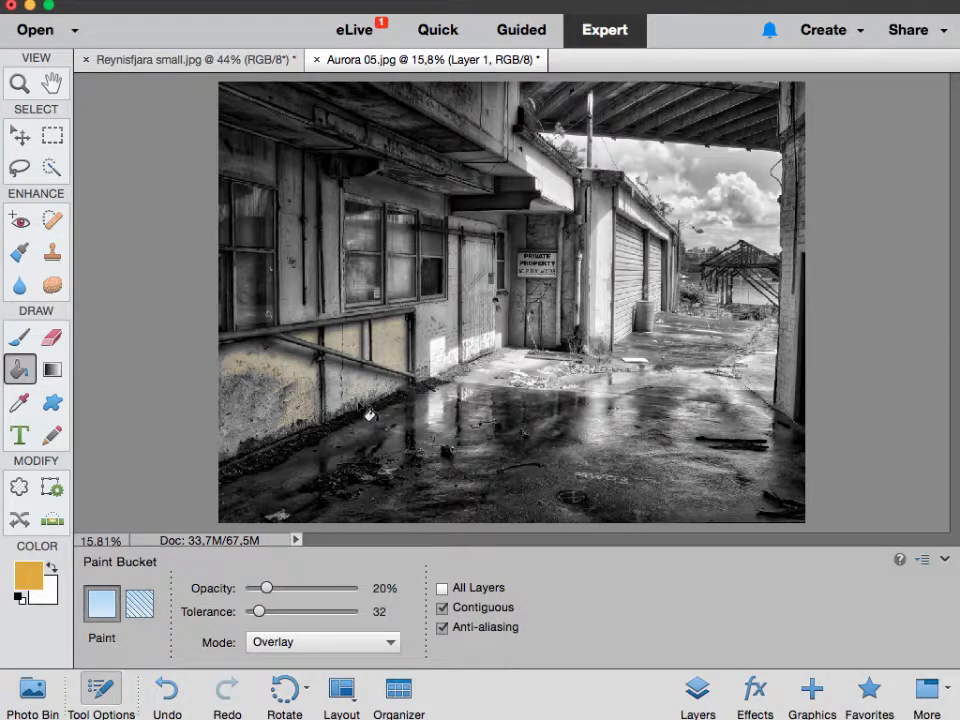
{"action": "mouse_move", "coordinate": [350, 388]}
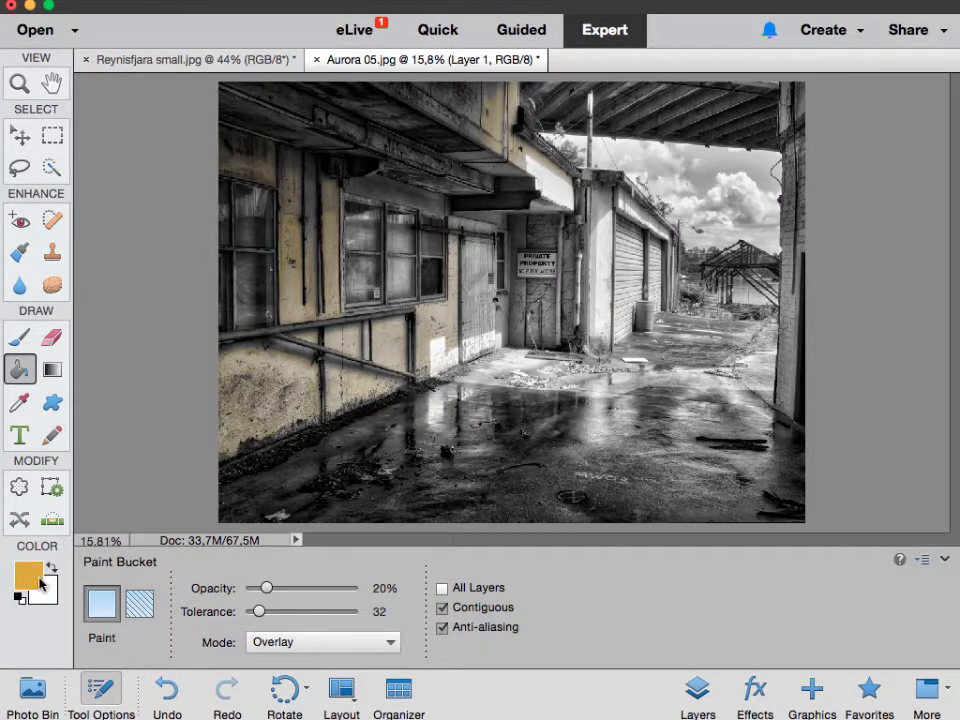
- Set the paint colour to rusty brown 7c360a and fill a door and another panel with it
{"action": "left_click", "coordinate": [20, 580]}
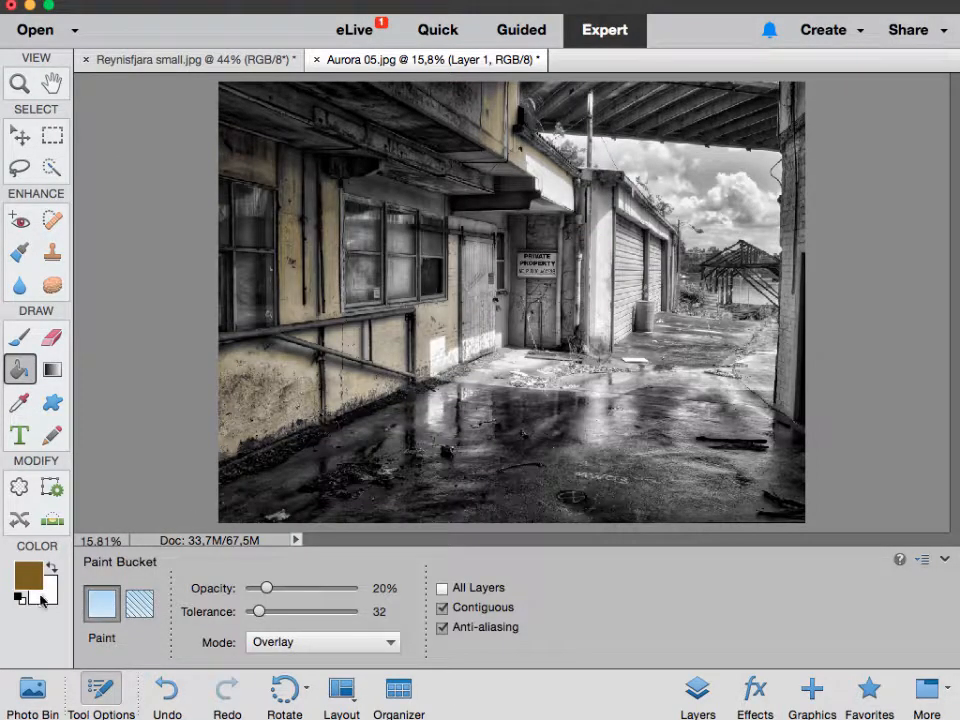
{"action": "left_click", "coordinate": [28, 576]}
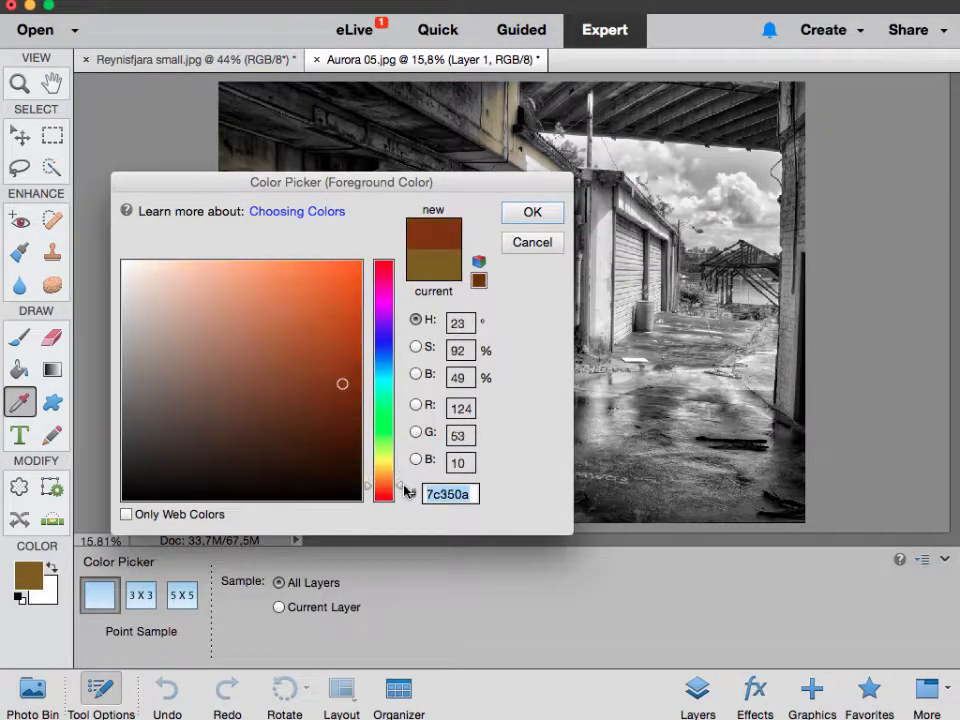
{"action": "left_click", "coordinate": [532, 212]}
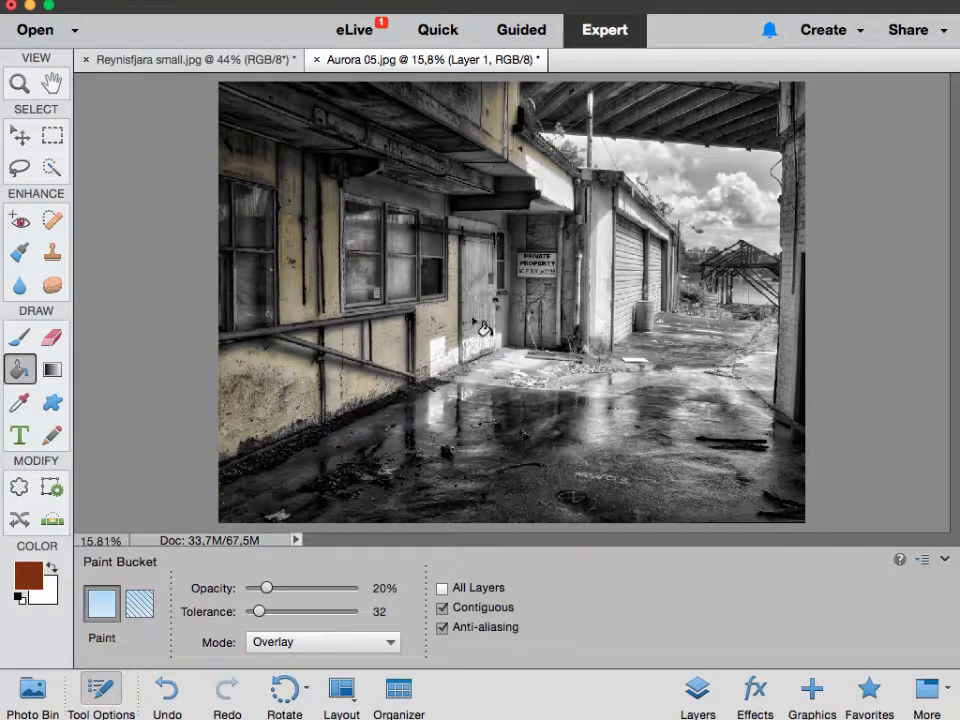
{"action": "left_click", "coordinate": [480, 330]}
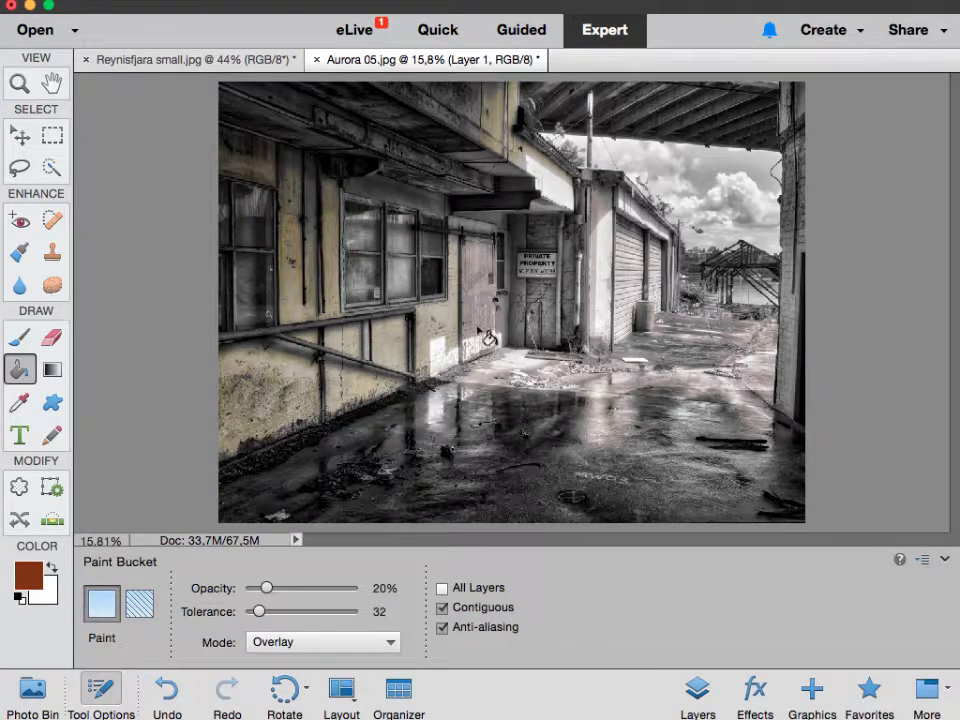
{"action": "left_click", "coordinate": [480, 330]}
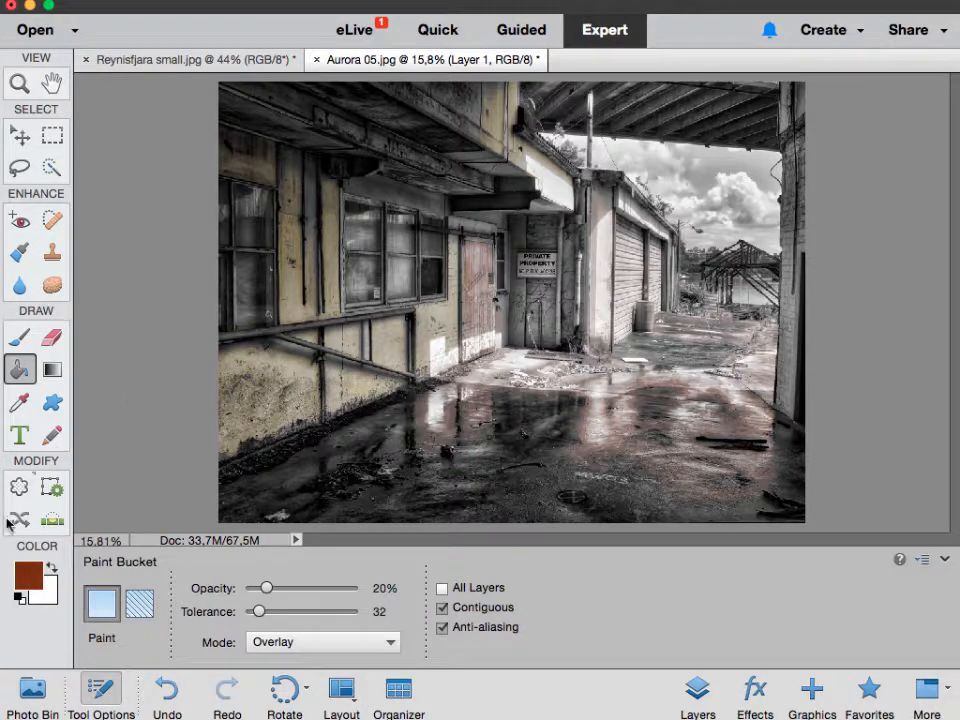
- Try a blue then a green paint colour and tint an area of the photo green
{"action": "left_click", "coordinate": [20, 572]}
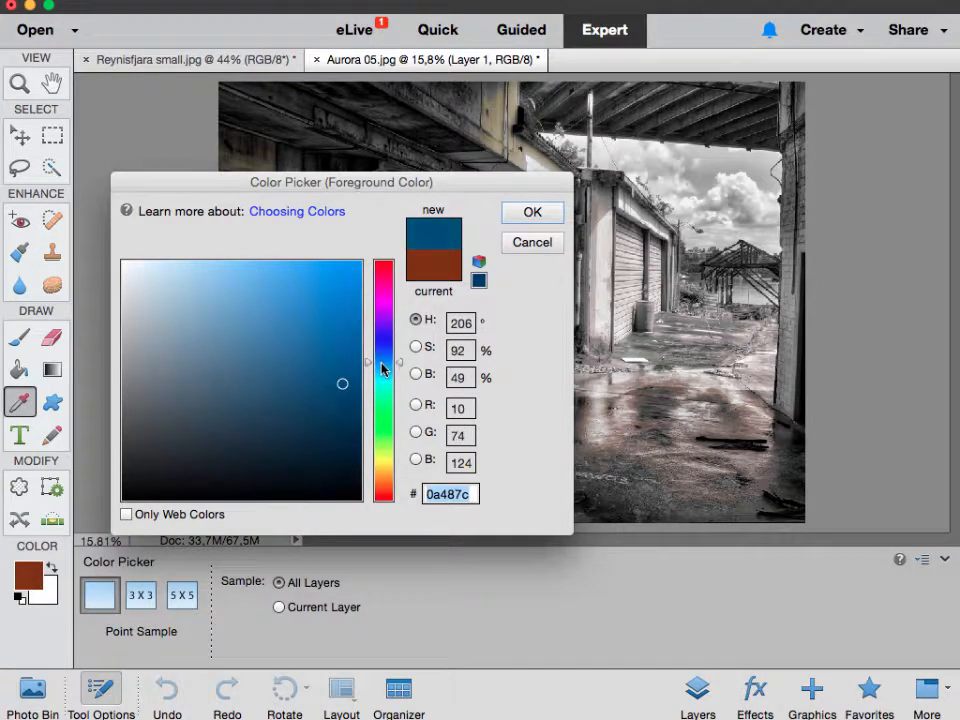
{"action": "left_click", "coordinate": [532, 212]}
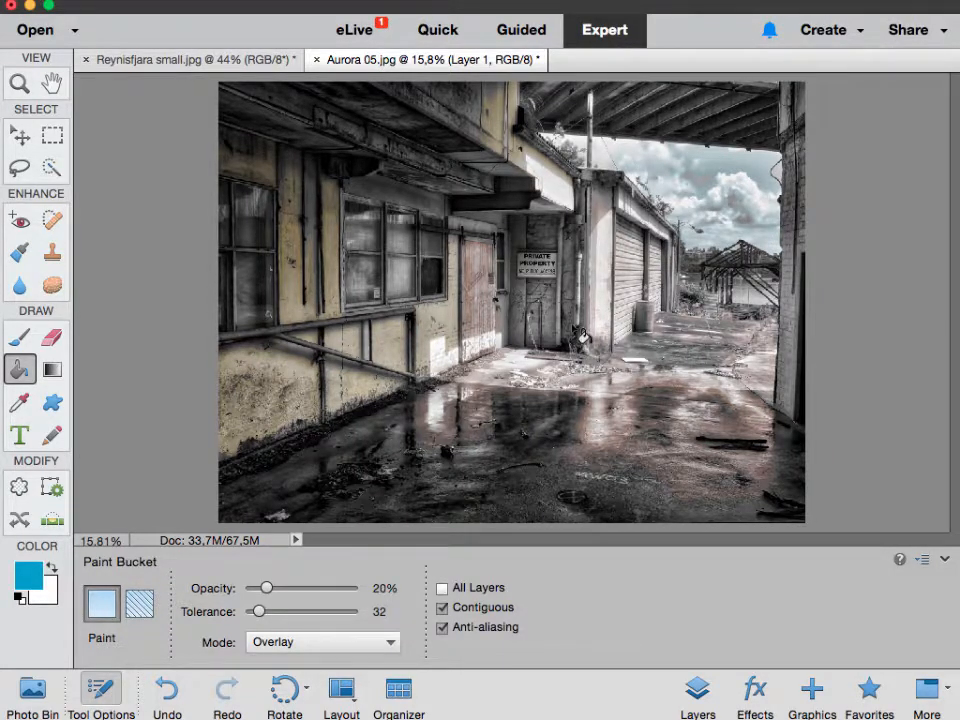
{"action": "left_click", "coordinate": [18, 576]}
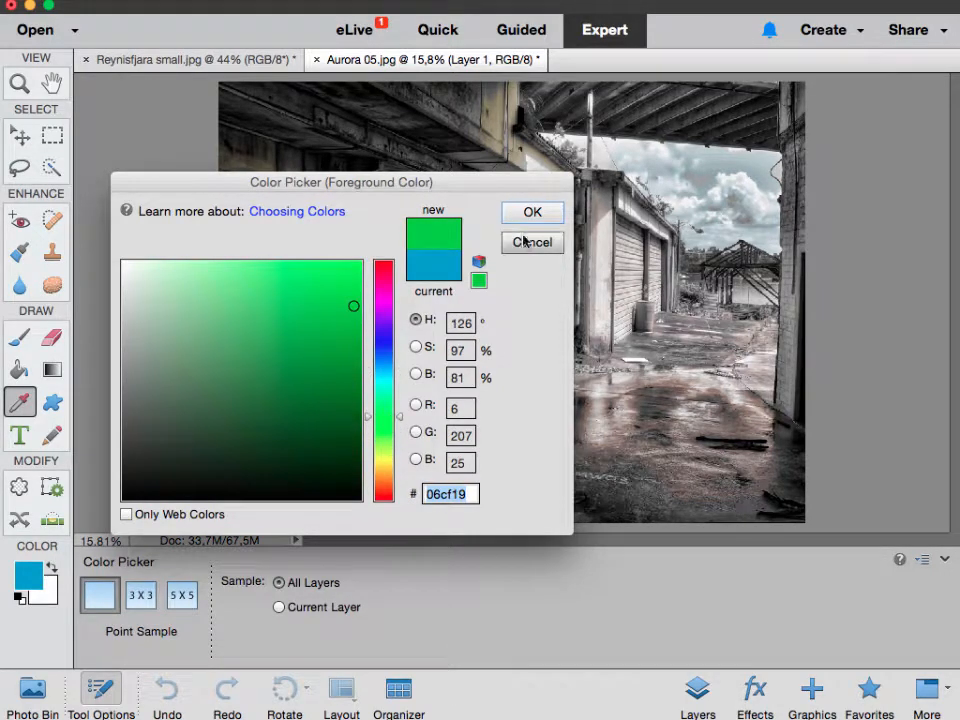
{"action": "left_click", "coordinate": [532, 212]}
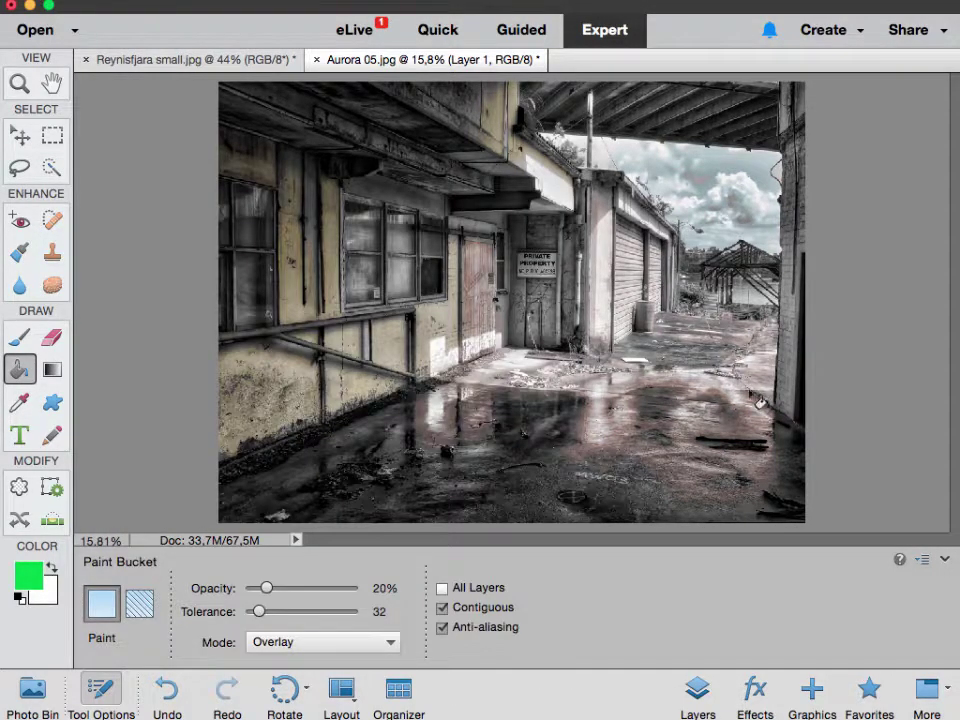
{"action": "left_click", "coordinate": [536, 330]}
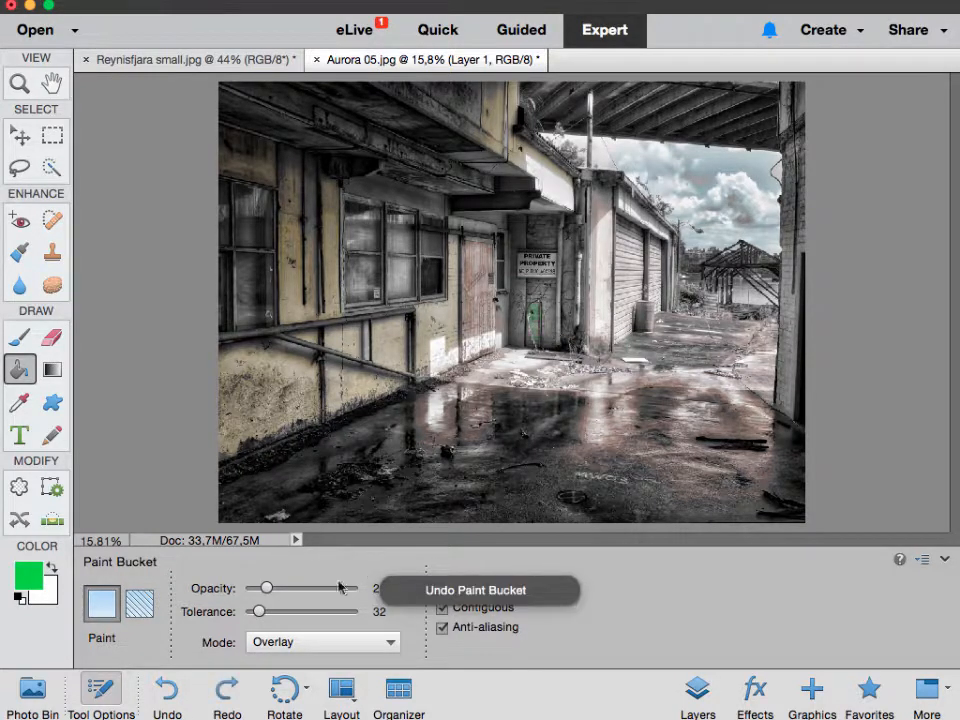
- Settle on dark green as the paint colour and lower fill opacity to 9%
{"action": "left_click", "coordinate": [22, 584]}
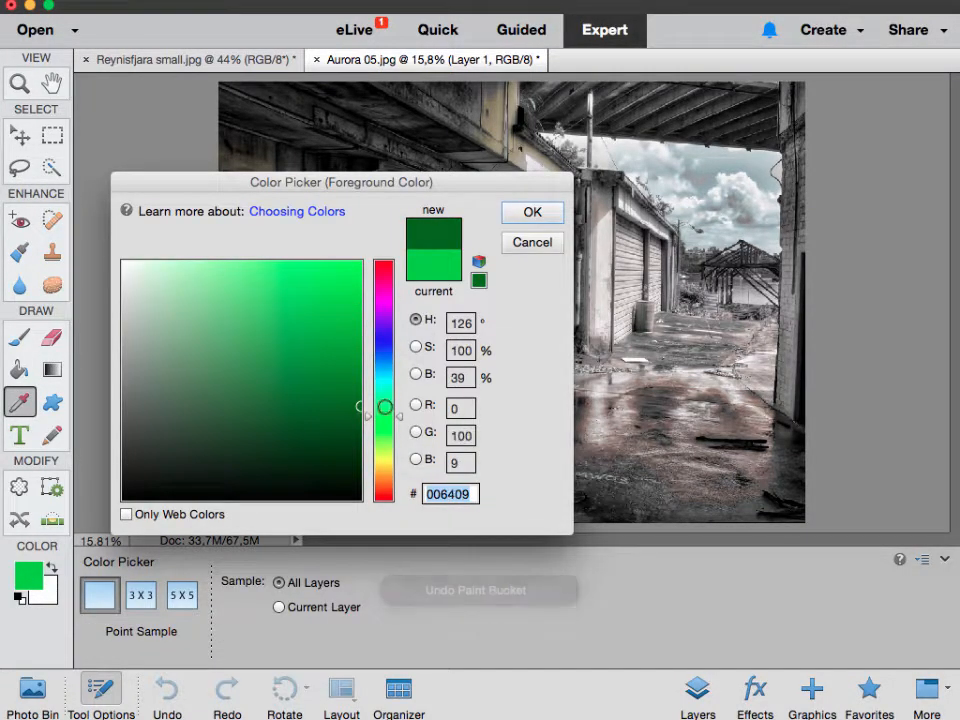
{"action": "left_click", "coordinate": [532, 212]}
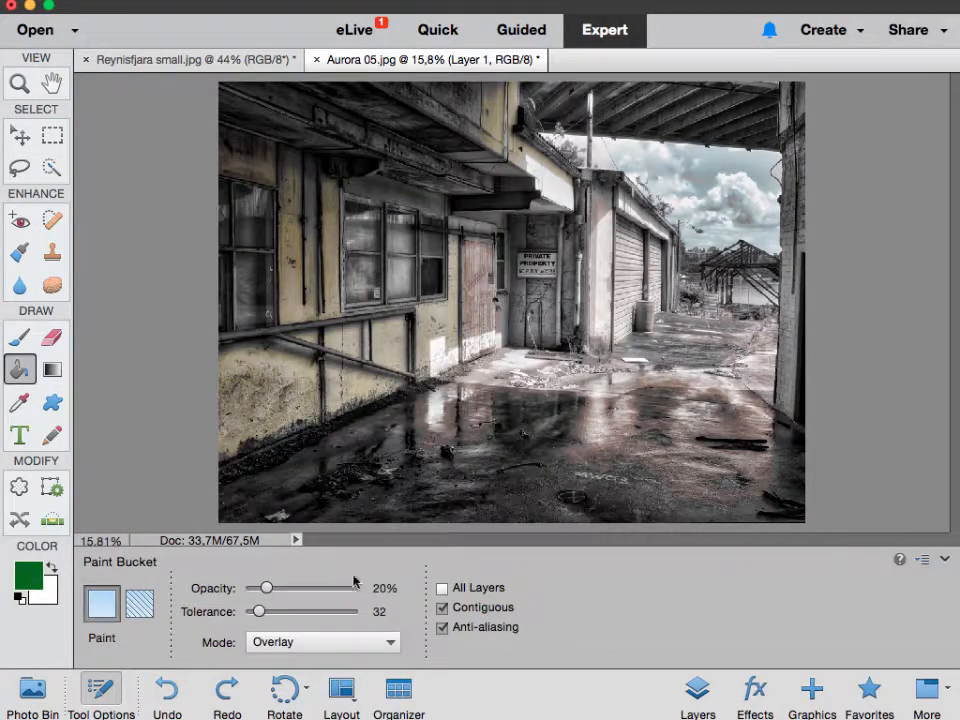
{"action": "left_click_drag", "start_coordinate": [264, 588], "coordinate": [252, 588]}
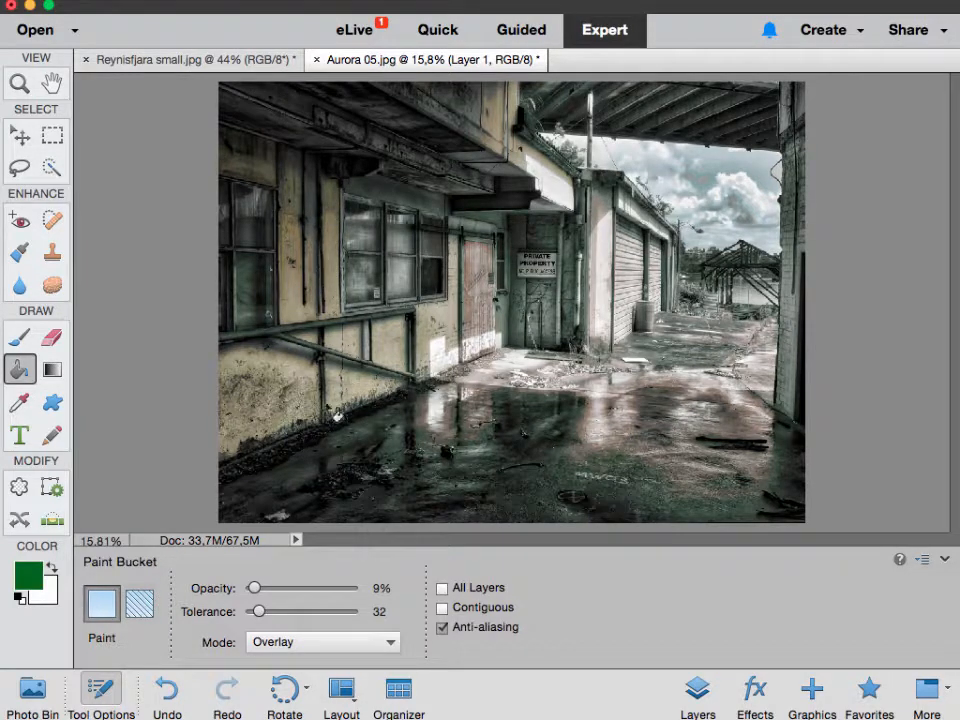
- Choose a deep red paint colour in the Color Picker
{"action": "left_click", "coordinate": [24, 576]}
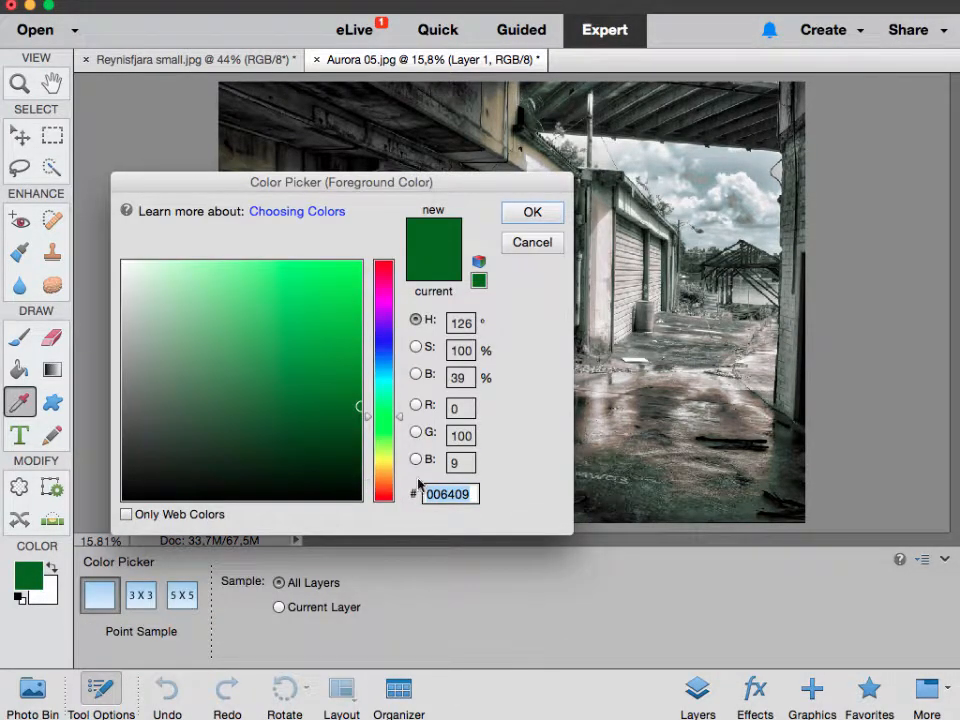
{"action": "left_click", "coordinate": [386, 500]}
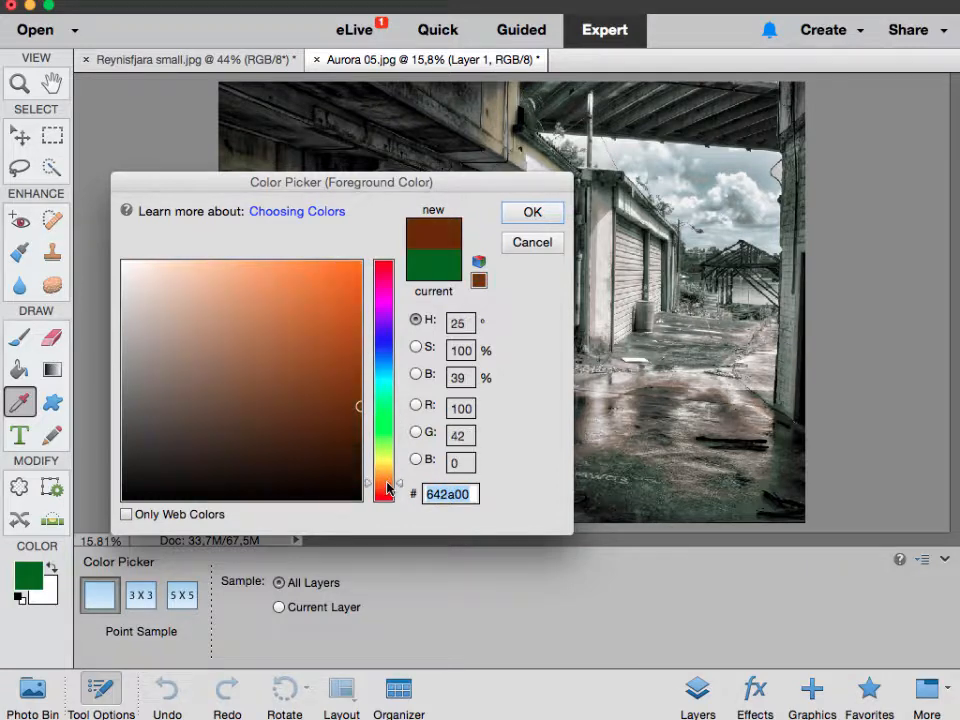
{"action": "left_click", "coordinate": [360, 352]}
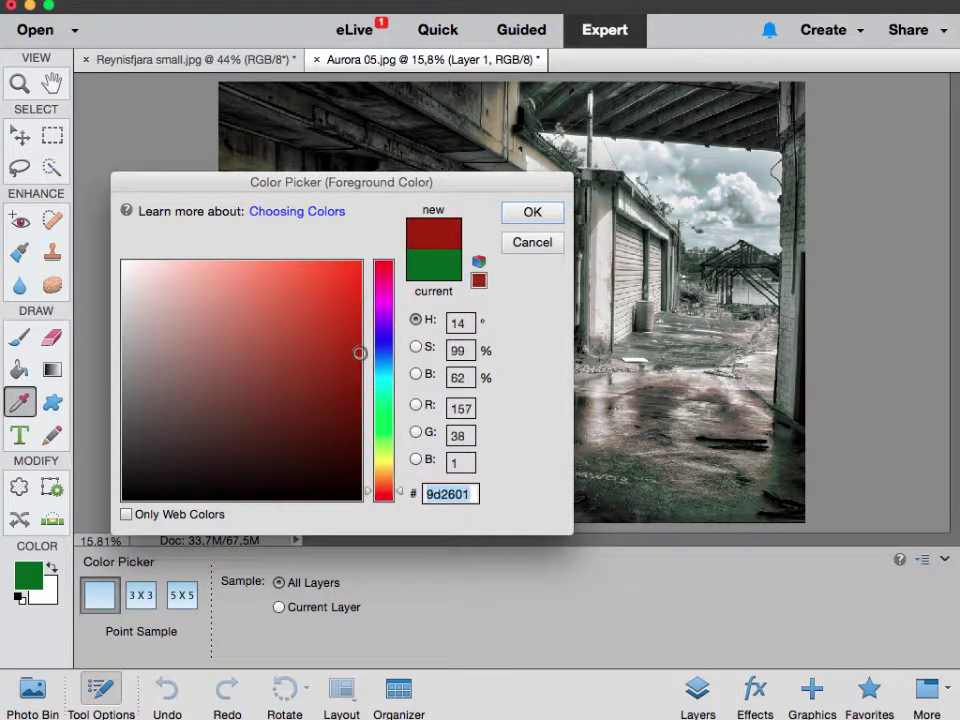
{"action": "left_click", "coordinate": [532, 212]}
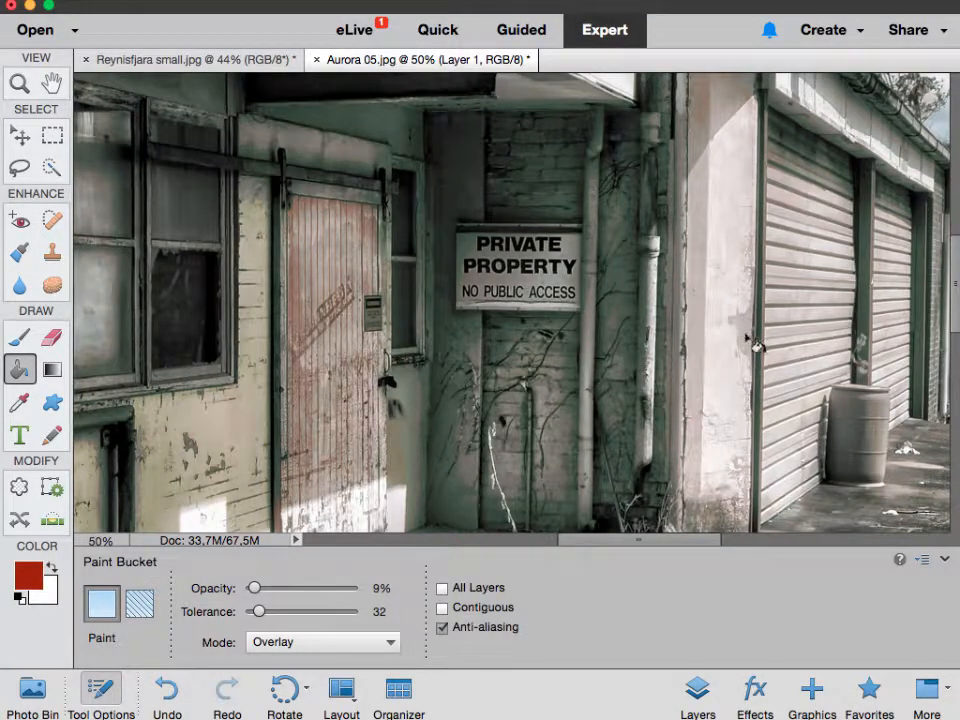
- Tint the wall beside the door faint red and bring the rooftop and sky into view
{"action": "left_click", "coordinate": [496, 296]}
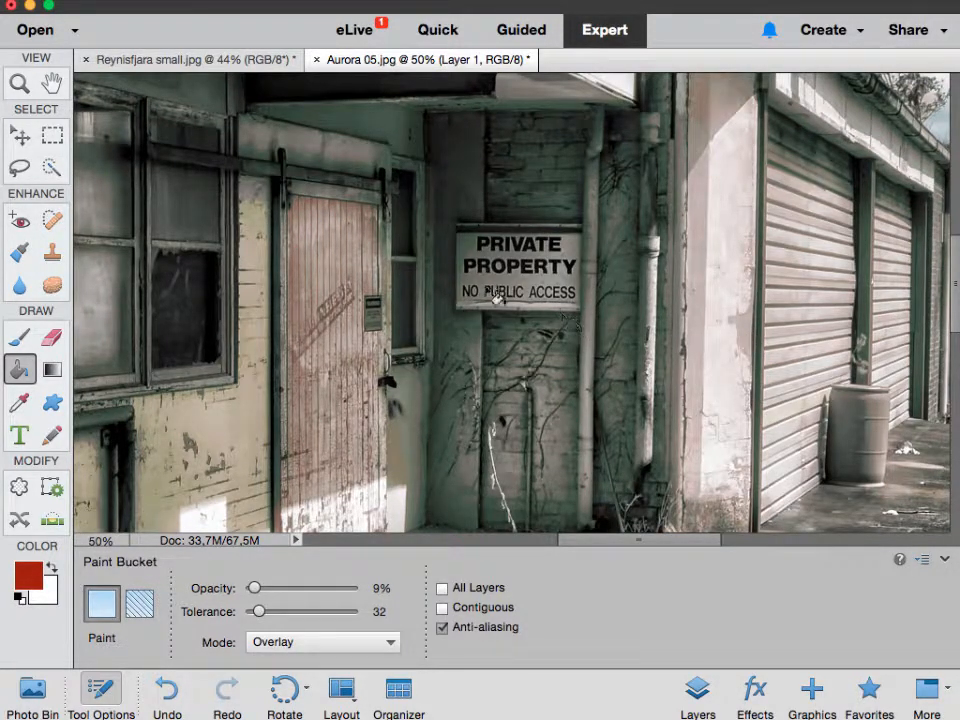
{"action": "left_click", "coordinate": [446, 608]}
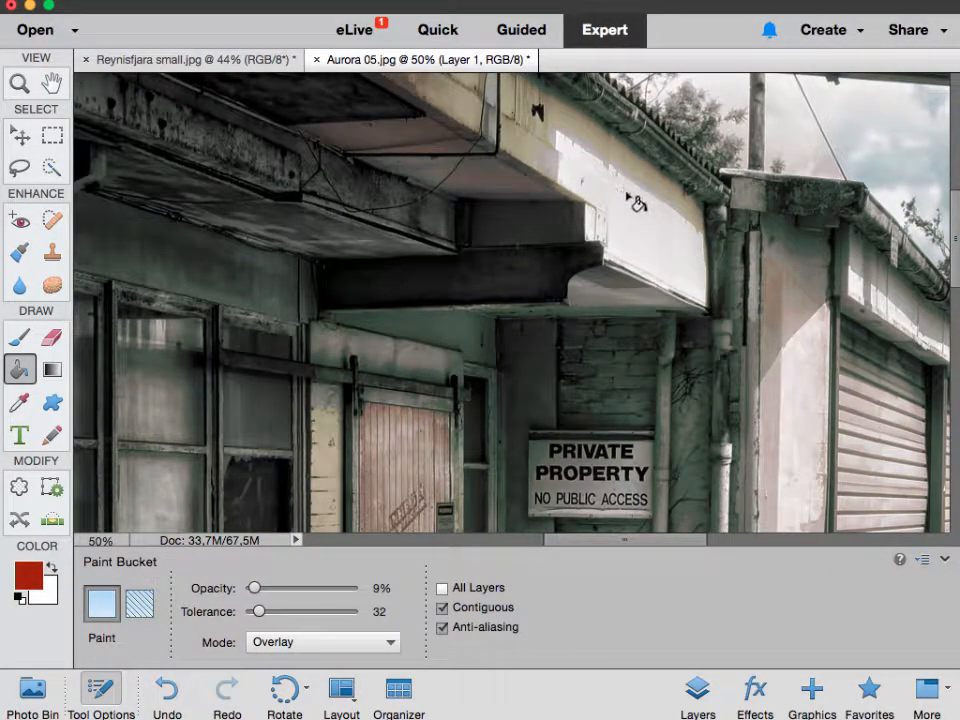
{"action": "left_click_drag", "start_coordinate": [636, 204], "coordinate": [548, 292]}
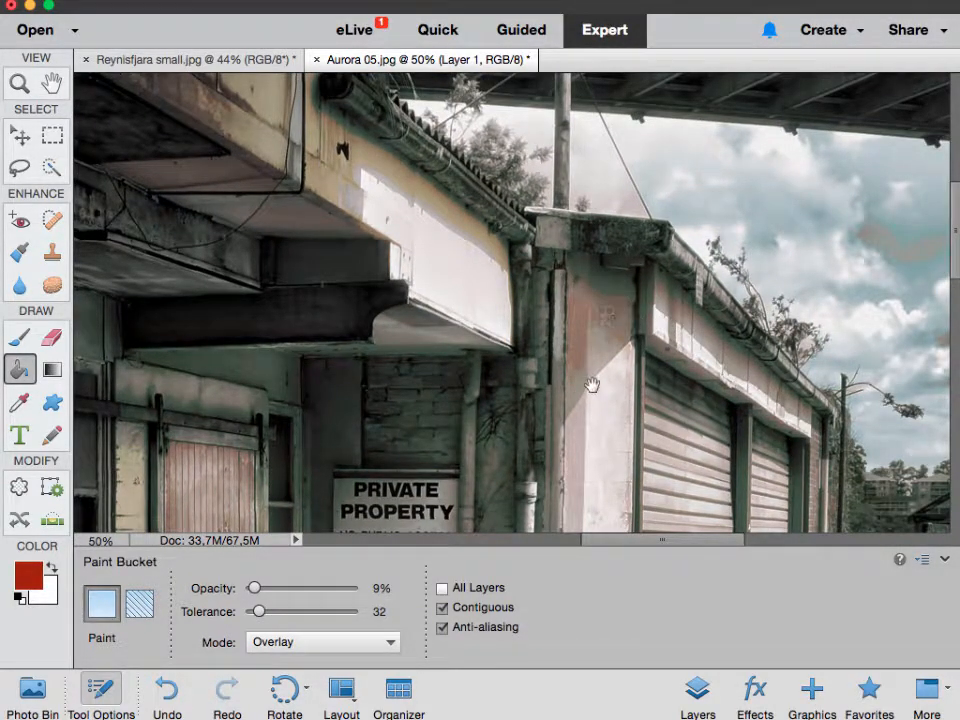
{"action": "scroll", "scroll_direction": "down", "scroll_amount": 3}
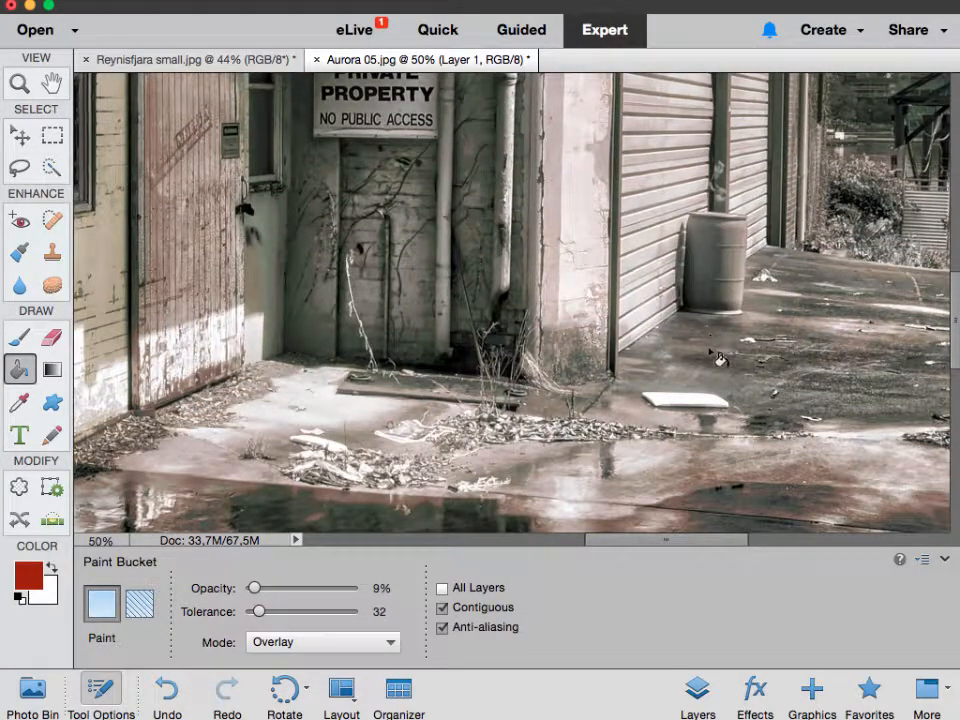
- Make deep blue the paint colour and tint the wet ground at tolerance 25
{"action": "left_click", "coordinate": [16, 586]}
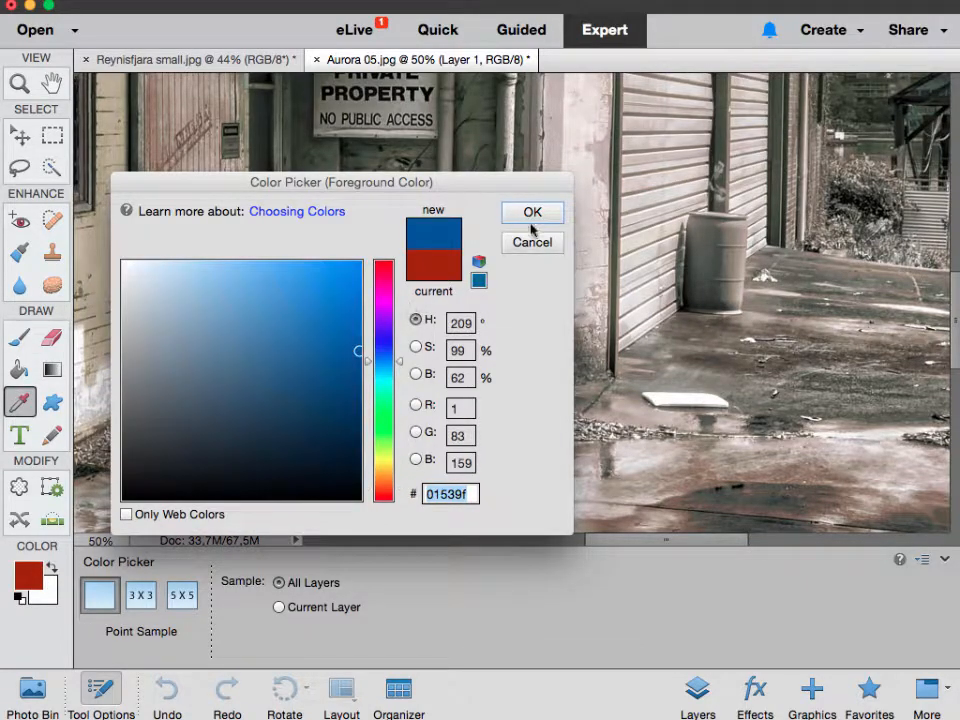
{"action": "left_click", "coordinate": [532, 212]}
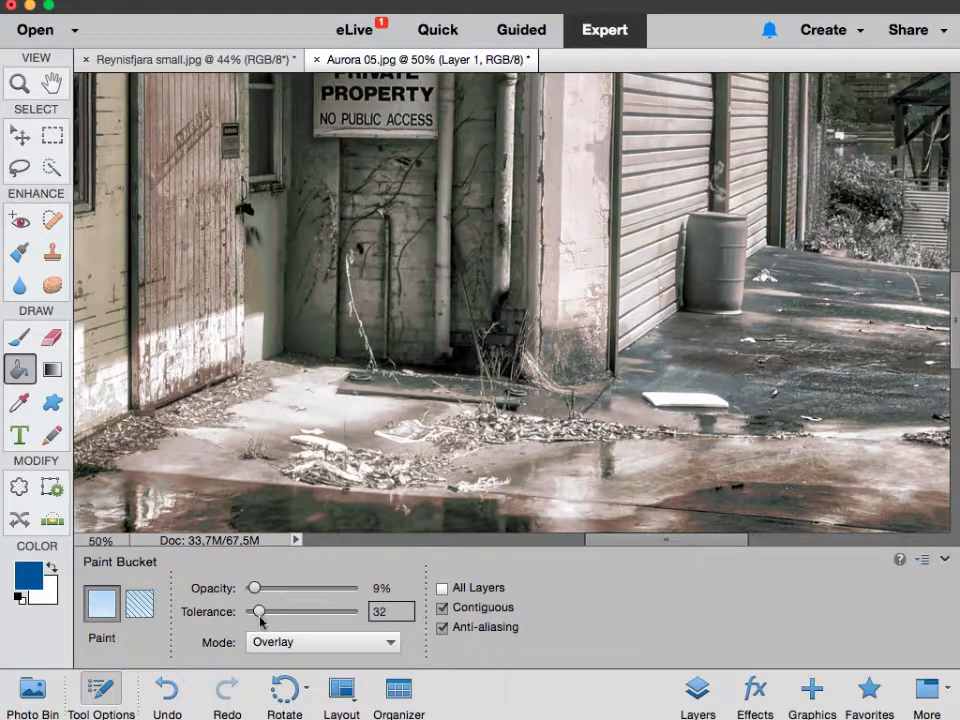
{"action": "left_click_drag", "start_coordinate": [258, 612], "coordinate": [254, 612]}
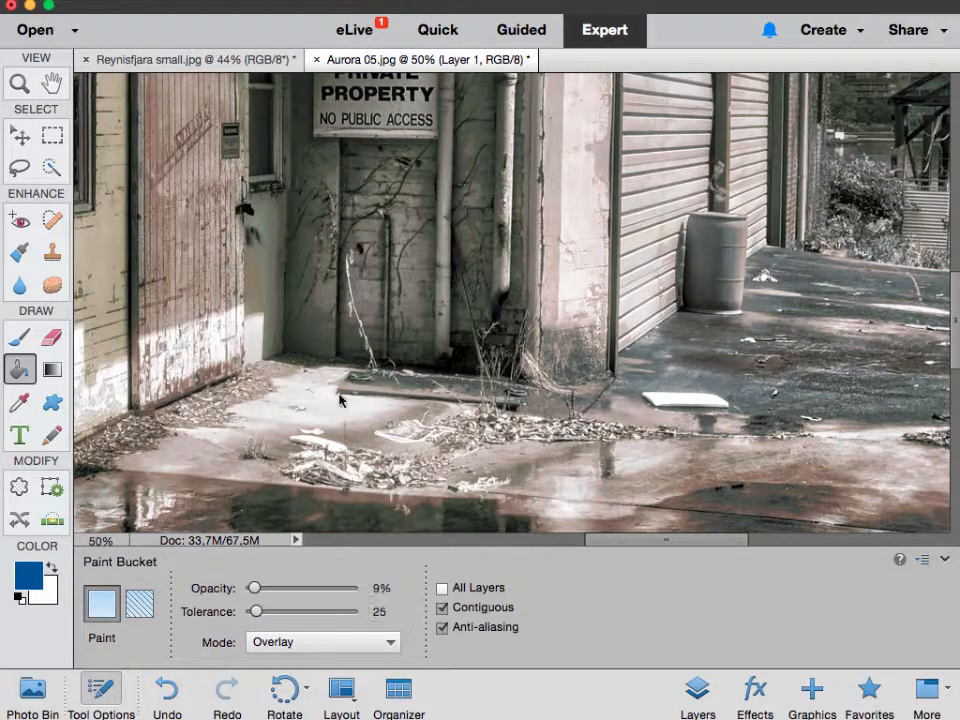
{"action": "left_click", "coordinate": [344, 420]}
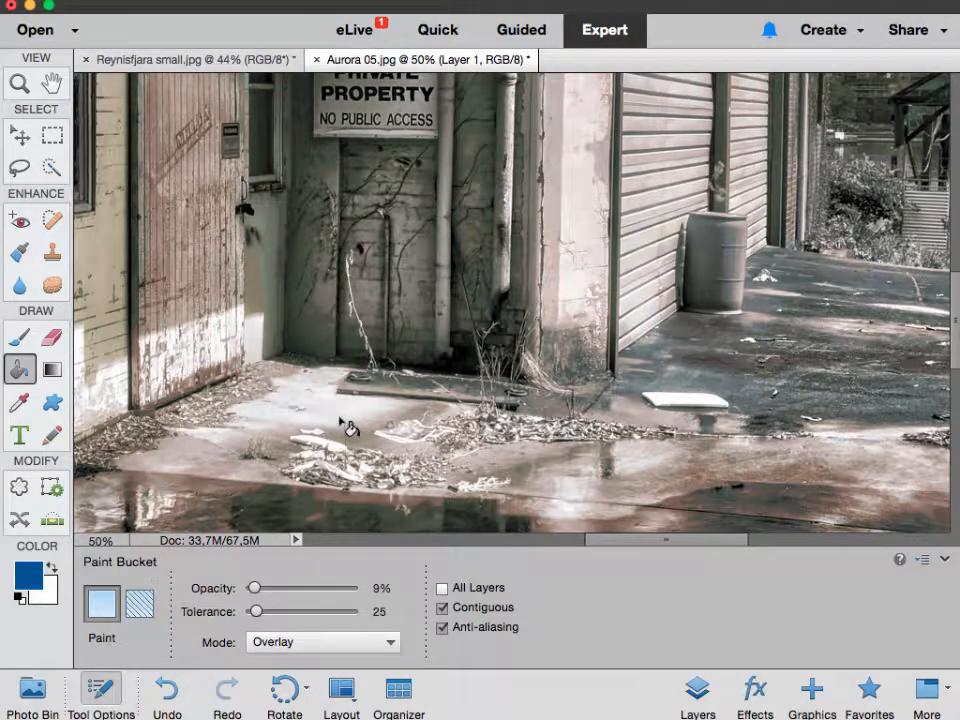
- Raise fill tolerance to 190 and set the blend mode to Soft Light
{"action": "left_click_drag", "start_coordinate": [256, 612], "coordinate": [330, 612]}
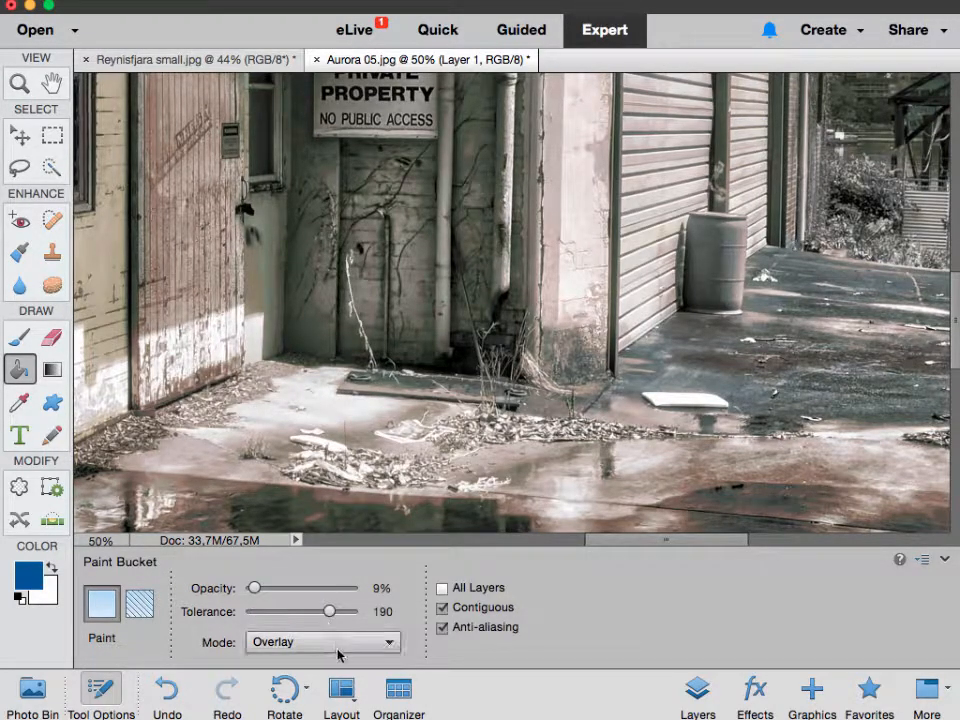
{"action": "left_click", "coordinate": [324, 642]}
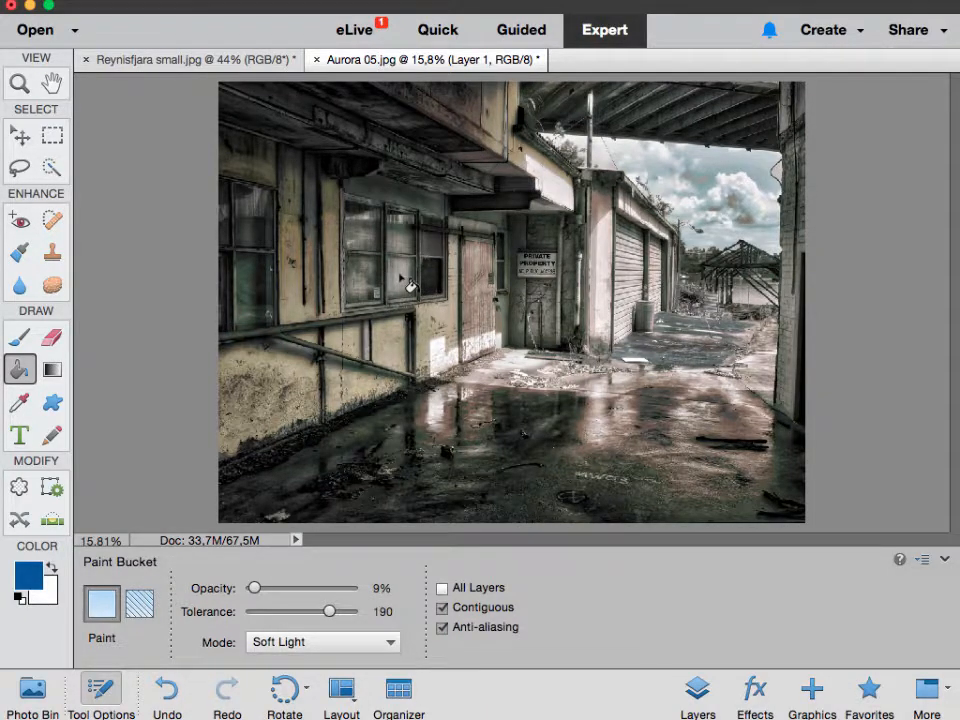
- Apply a faint blue Soft Light tint, then switch the paint colour to warm yellow
{"action": "left_click", "coordinate": [416, 320]}
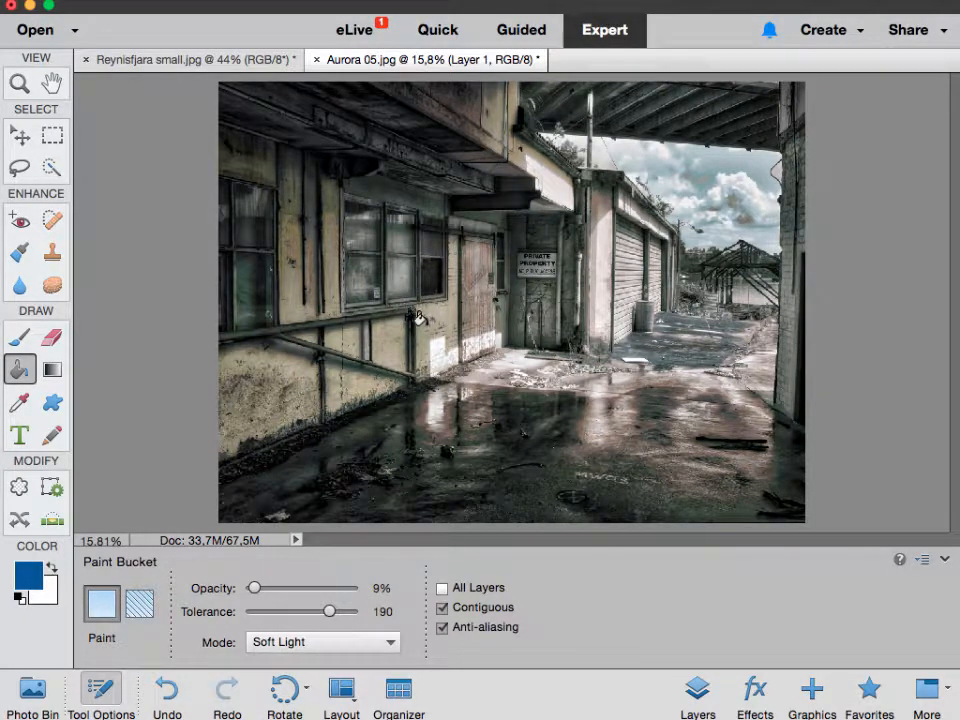
{"action": "left_click", "coordinate": [18, 578]}
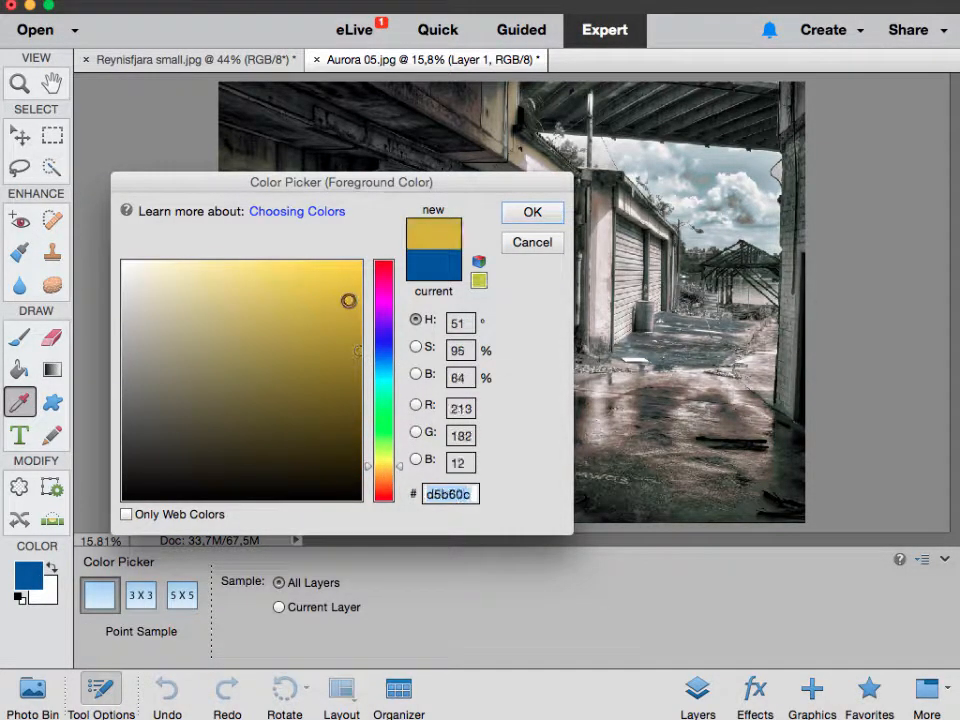
{"action": "left_click", "coordinate": [532, 212]}
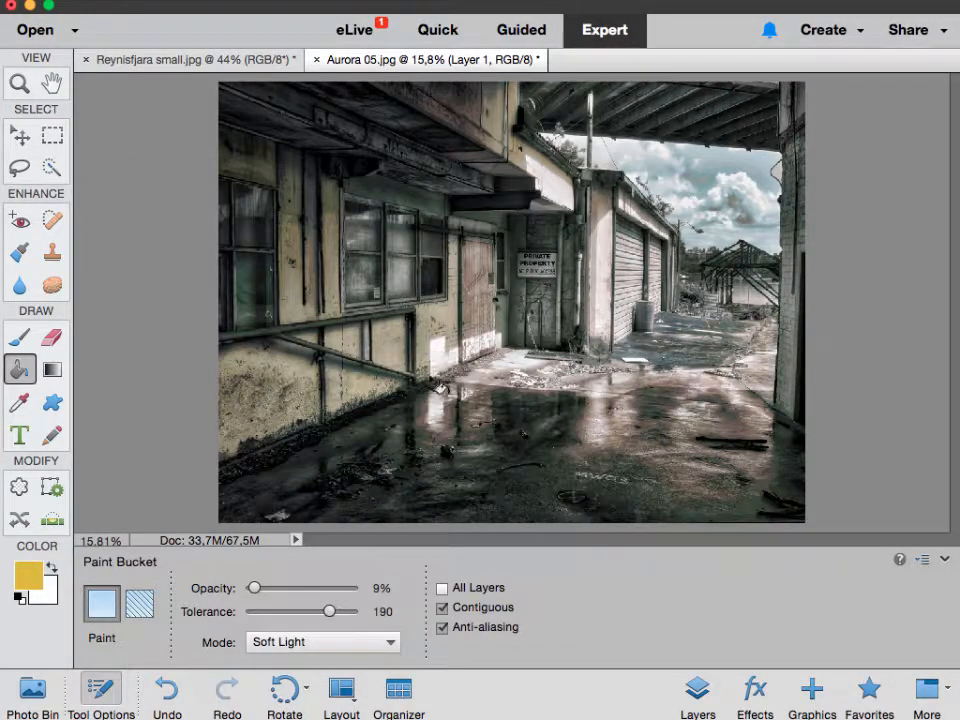
- Build up a warm yellow Soft Light wash over the photo with three fills
{"action": "left_click", "coordinate": [440, 386]}
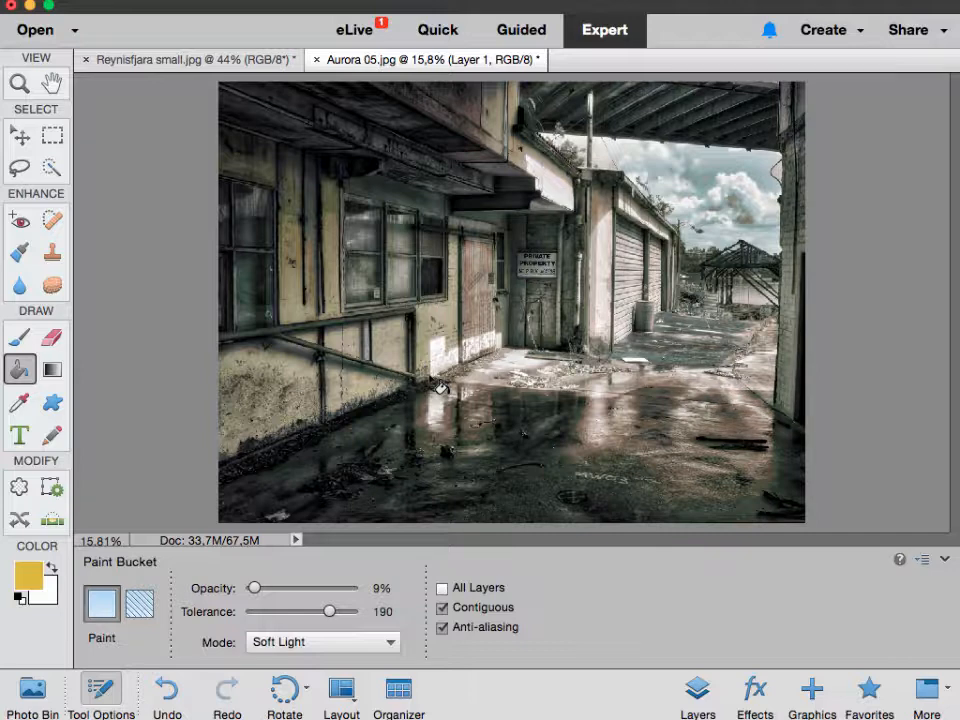
{"action": "left_click", "coordinate": [440, 388]}
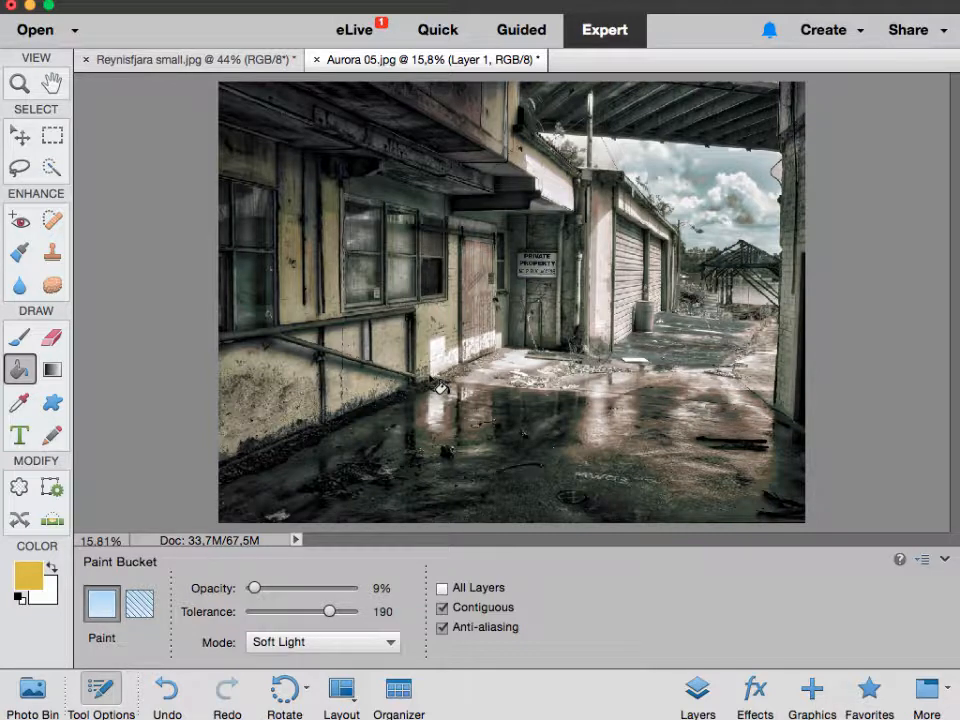
{"action": "left_click", "coordinate": [558, 372]}
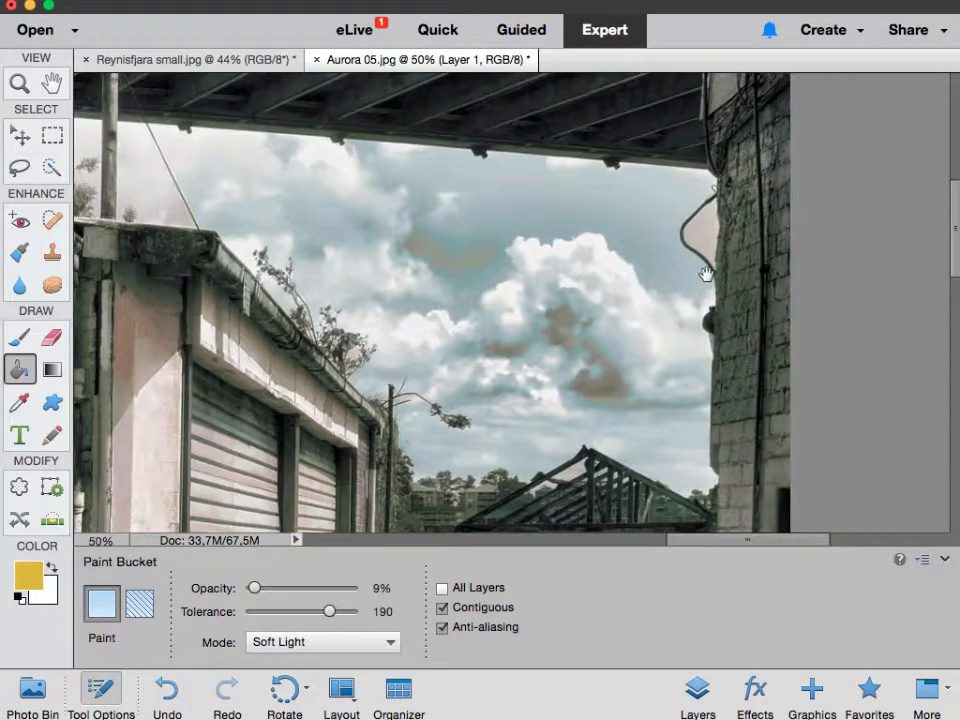
- With the Spot Healing Brush, heal the brown blotches and a long streak in the sky
{"action": "left_click", "coordinate": [716, 280]}
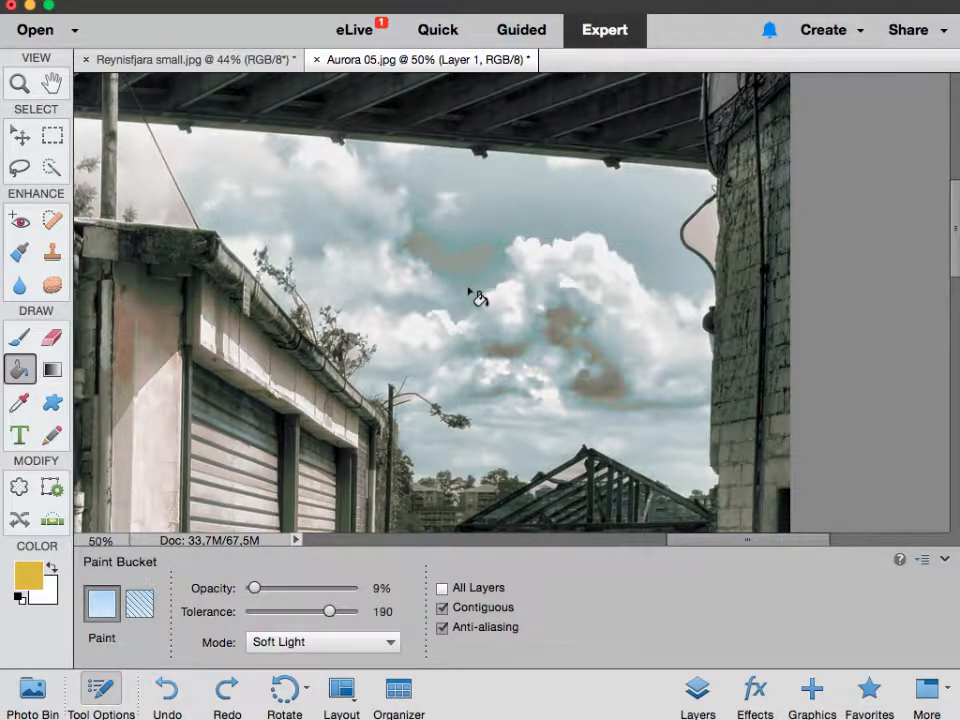
{"action": "left_click", "coordinate": [50, 220]}
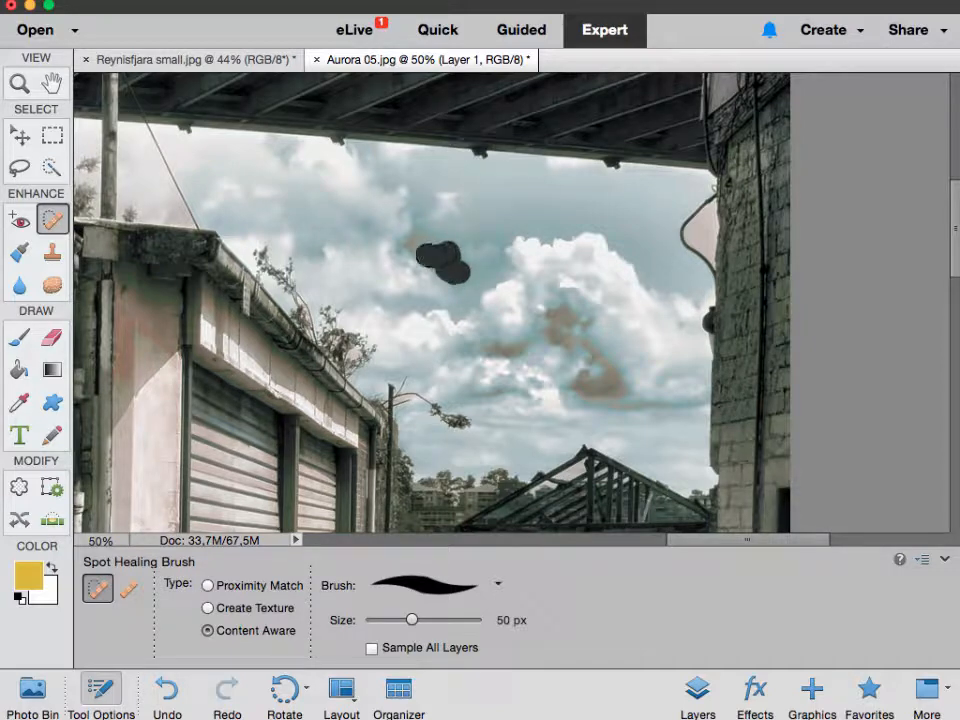
{"action": "left_click", "coordinate": [438, 264]}
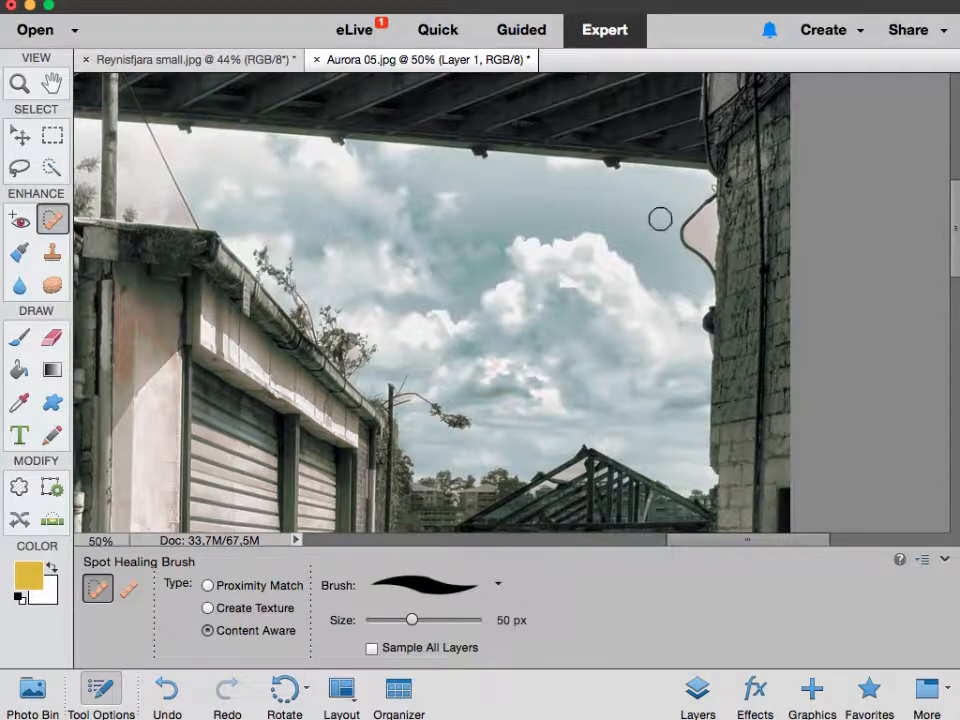
{"action": "left_click_drag", "start_coordinate": [420, 170], "coordinate": [640, 196]}
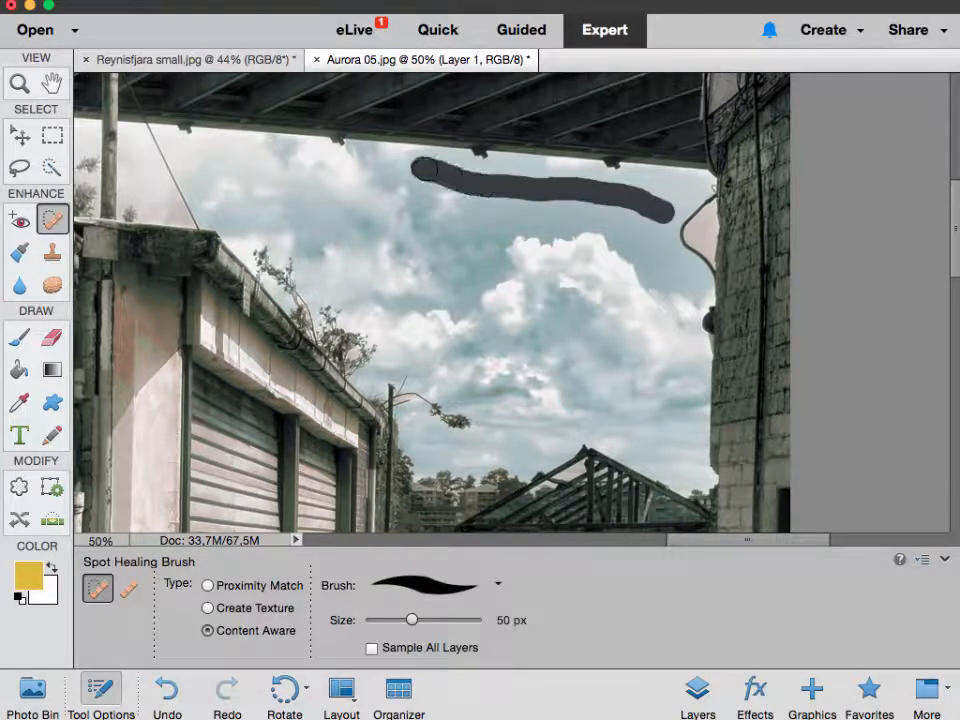
- Heal two more sky blemishes and return to the Paint Bucket Tool
{"action": "left_click", "coordinate": [580, 200]}
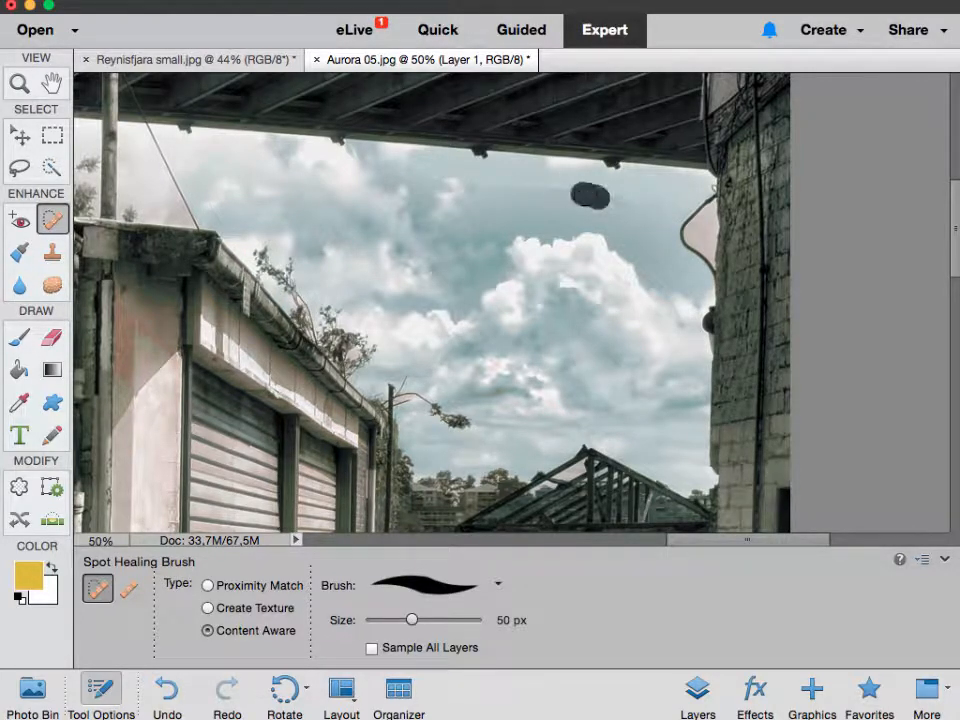
{"action": "left_click", "coordinate": [584, 198]}
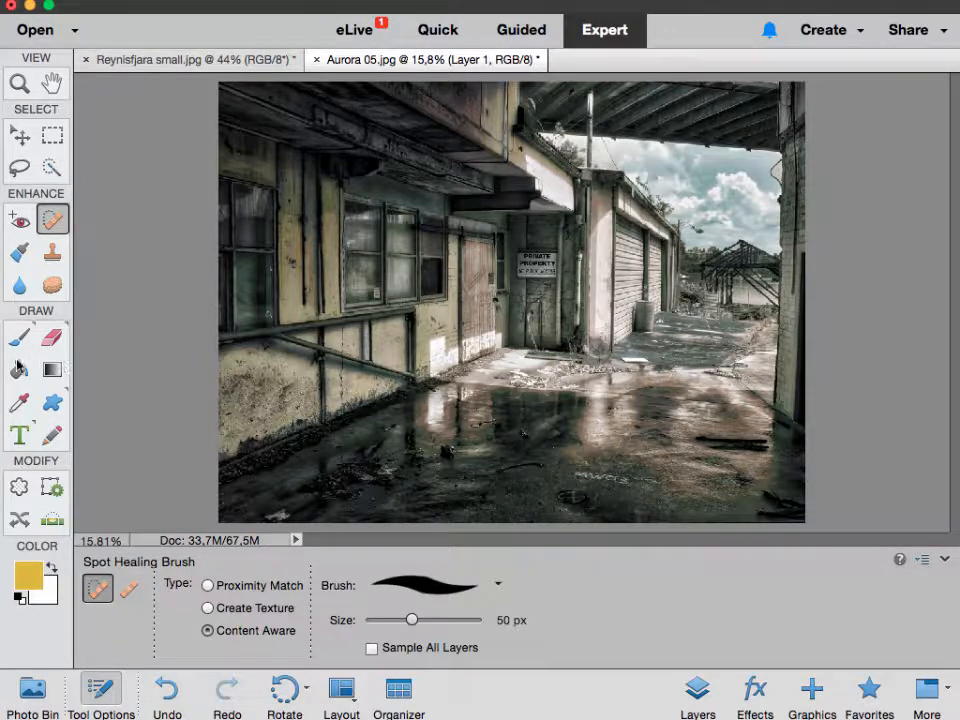
{"action": "left_click", "coordinate": [18, 368]}
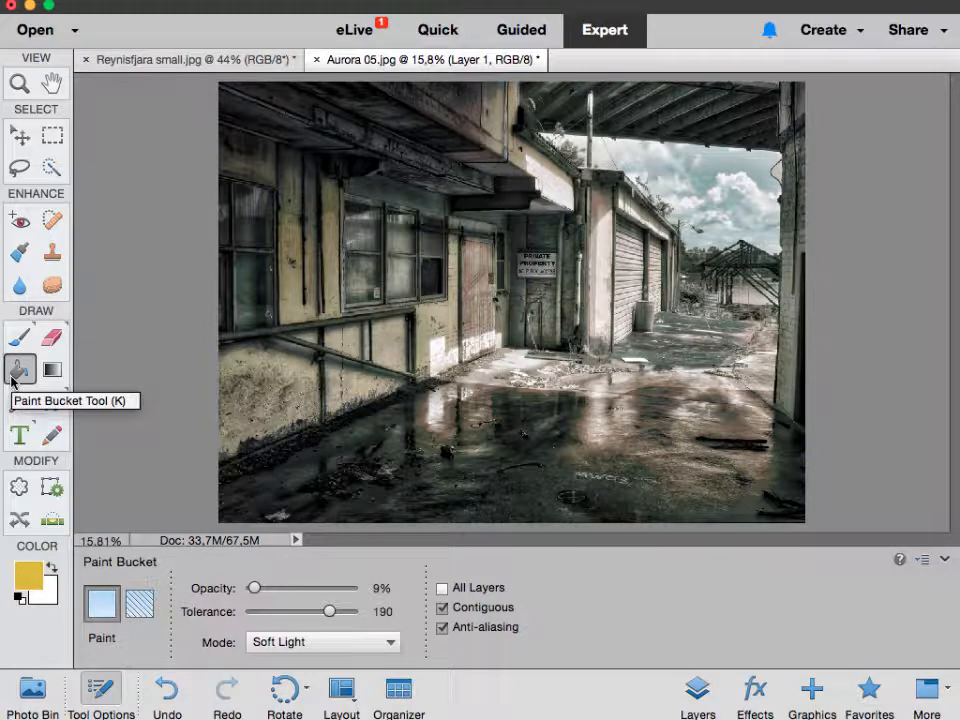